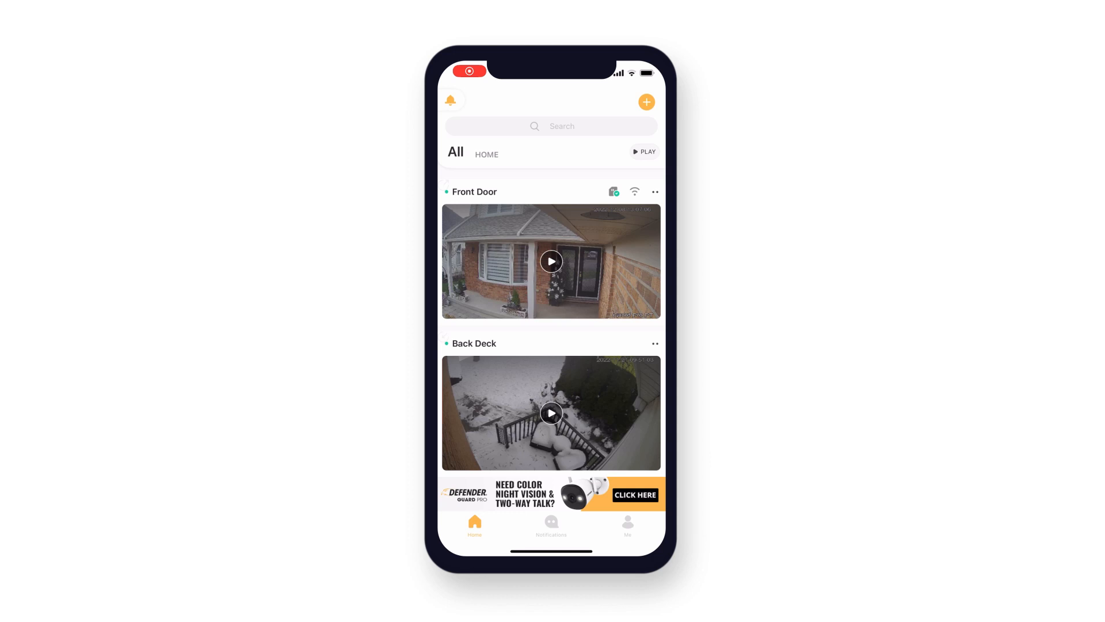
Step: Reach the Front Door camera's Device Details page from its more (…) menu
left_click(655, 191)
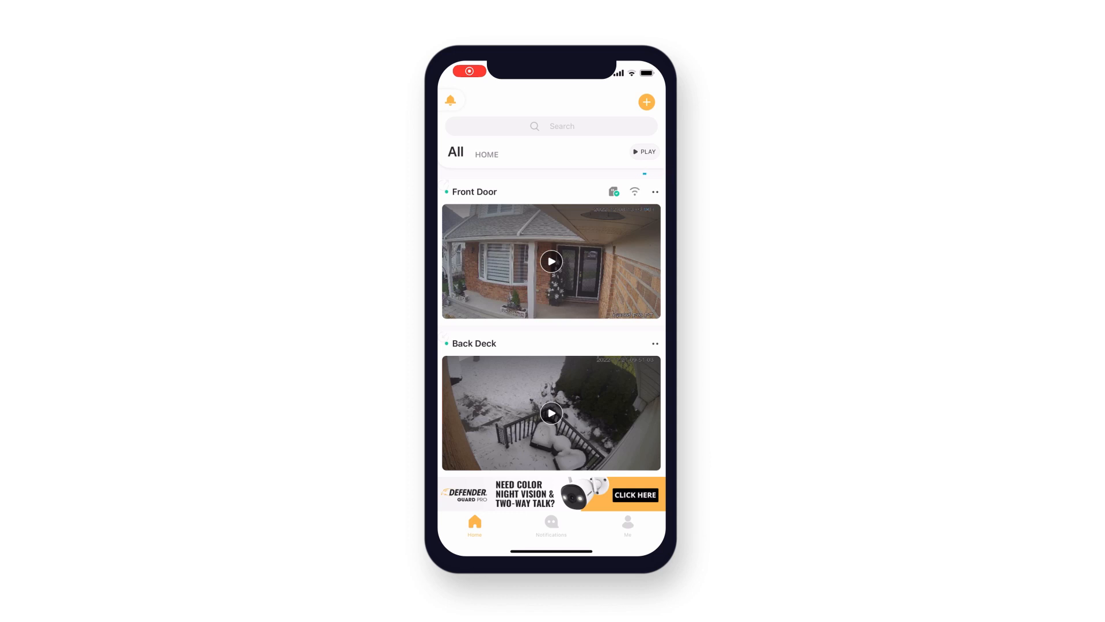
left_click(655, 192)
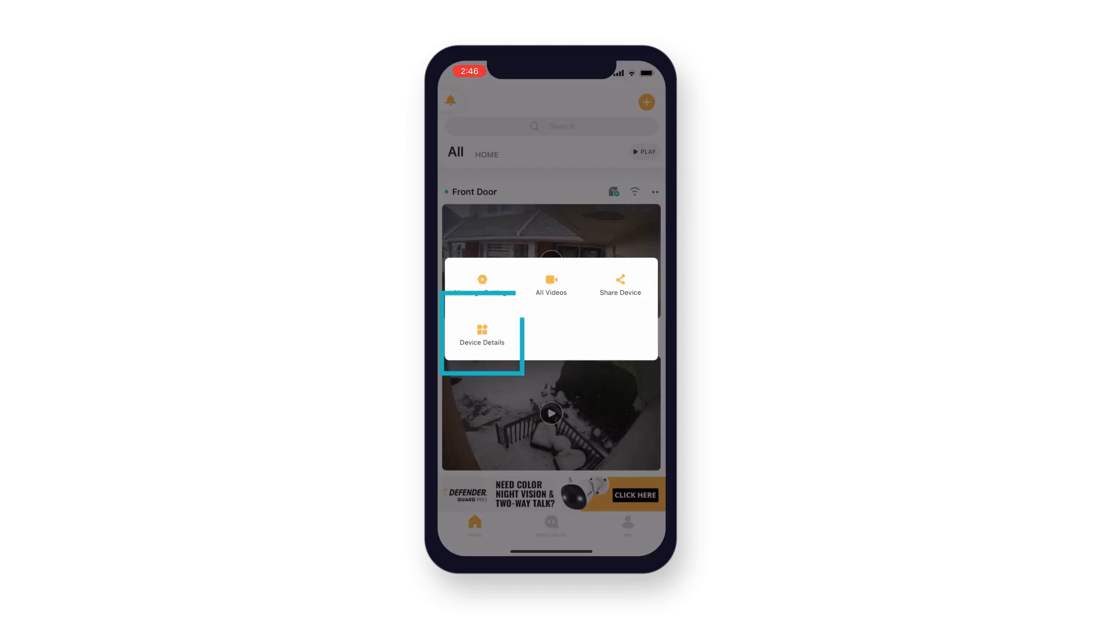
left_click(482, 338)
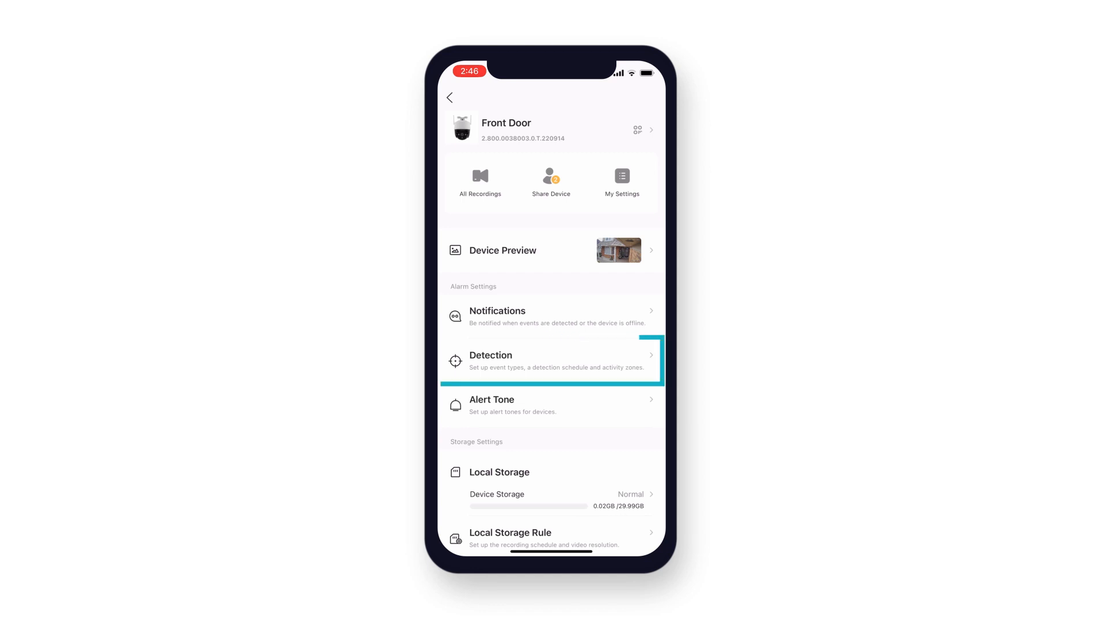
Step: Enter the Detection (Arm Setting) page under Alarm Settings
left_click(551, 359)
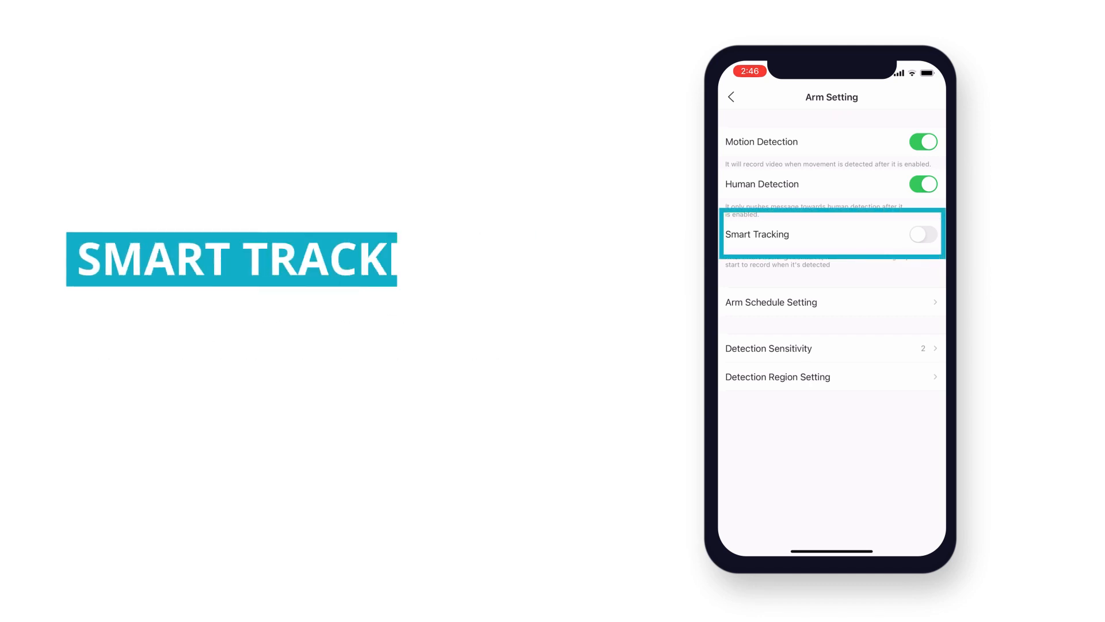
Step: Switch Smart Tracking on so it runs with Motion and Human Detection
left_click(922, 234)
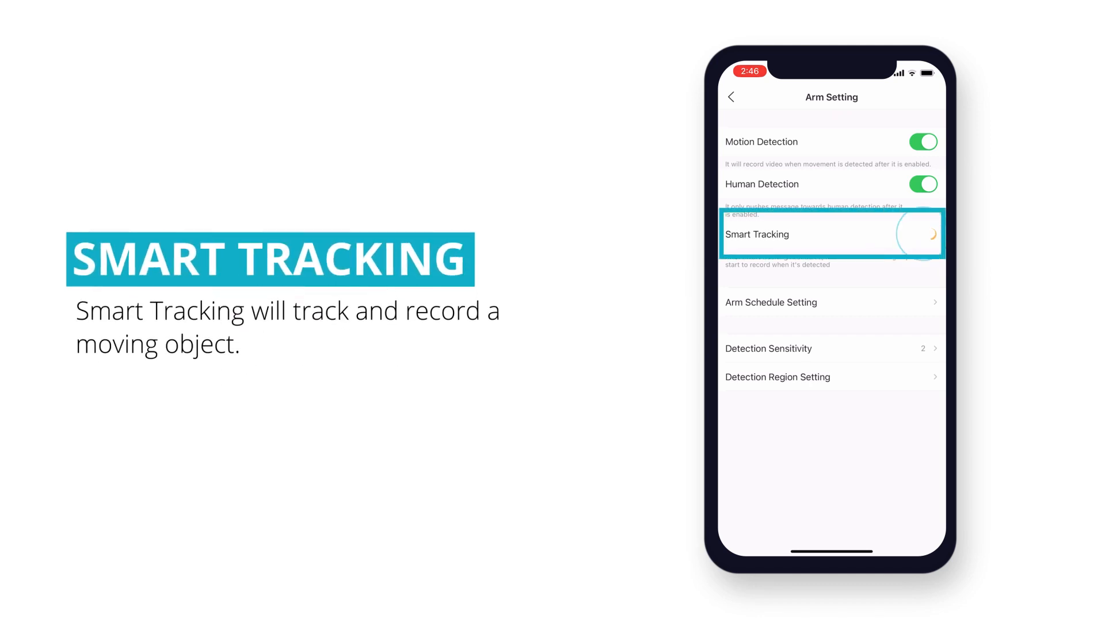
left_click(922, 233)
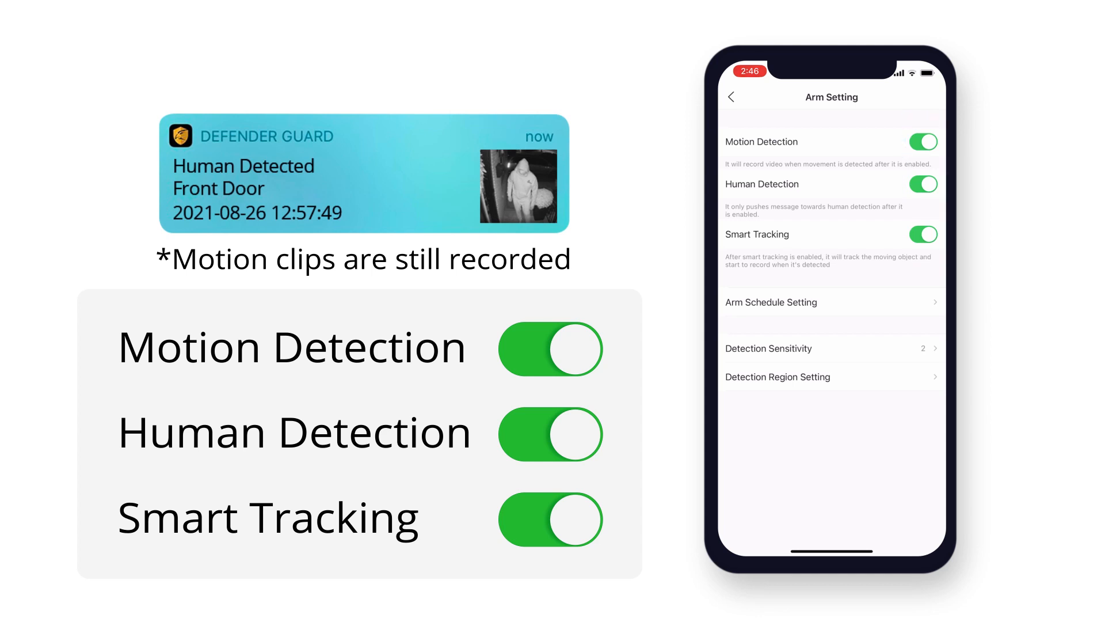
left_click(549, 434)
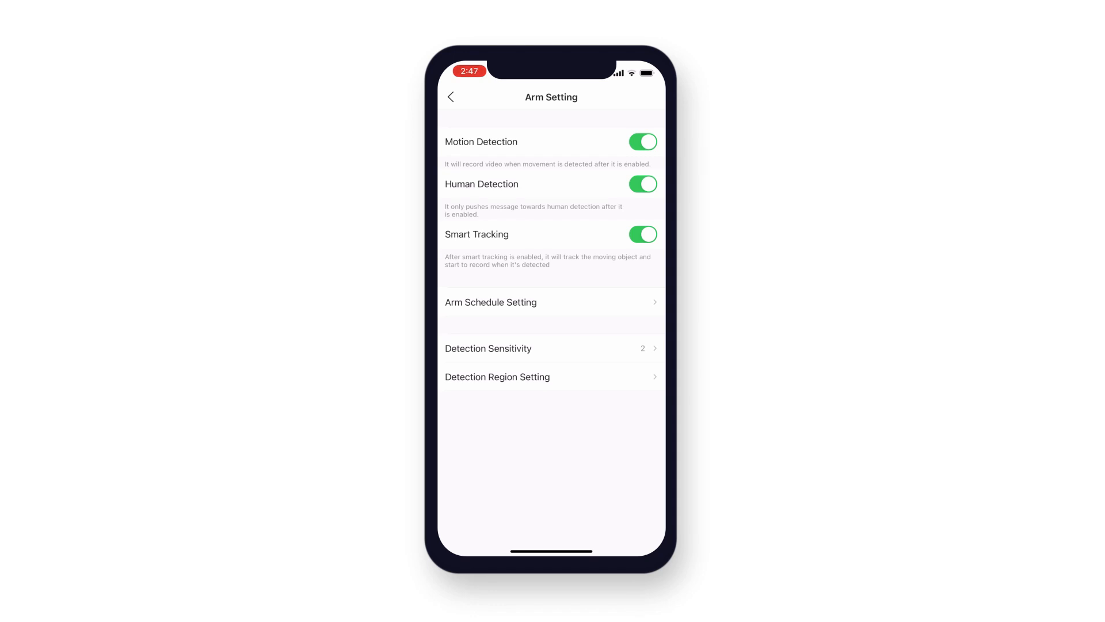
Step: Show the Arm Schedule Setting page with each weekday's armed ranges
left_click(552, 301)
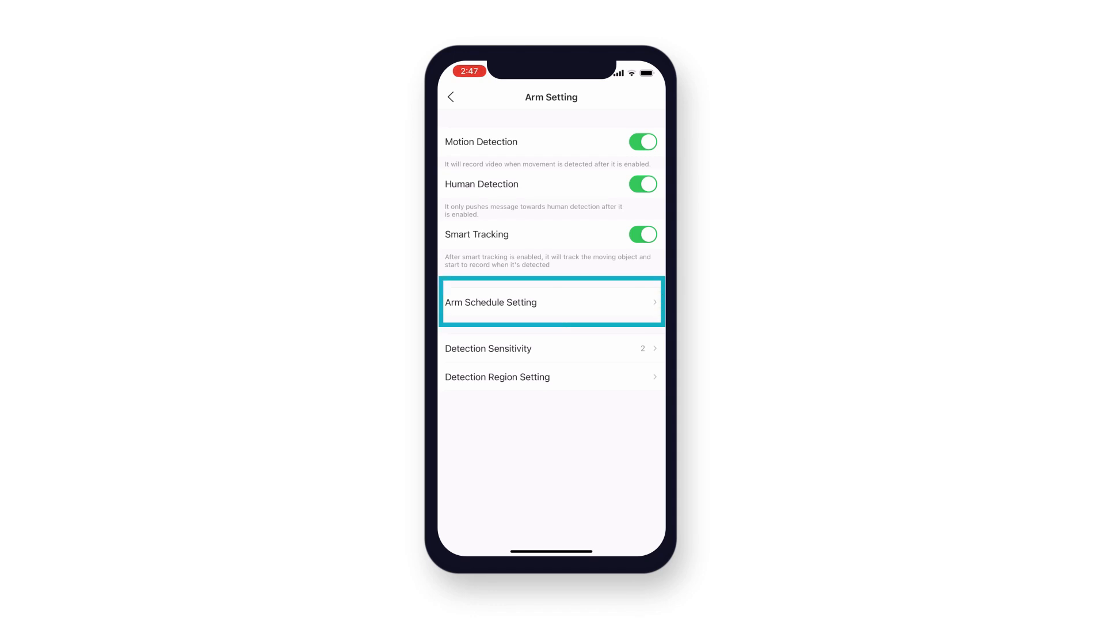
left_click(552, 302)
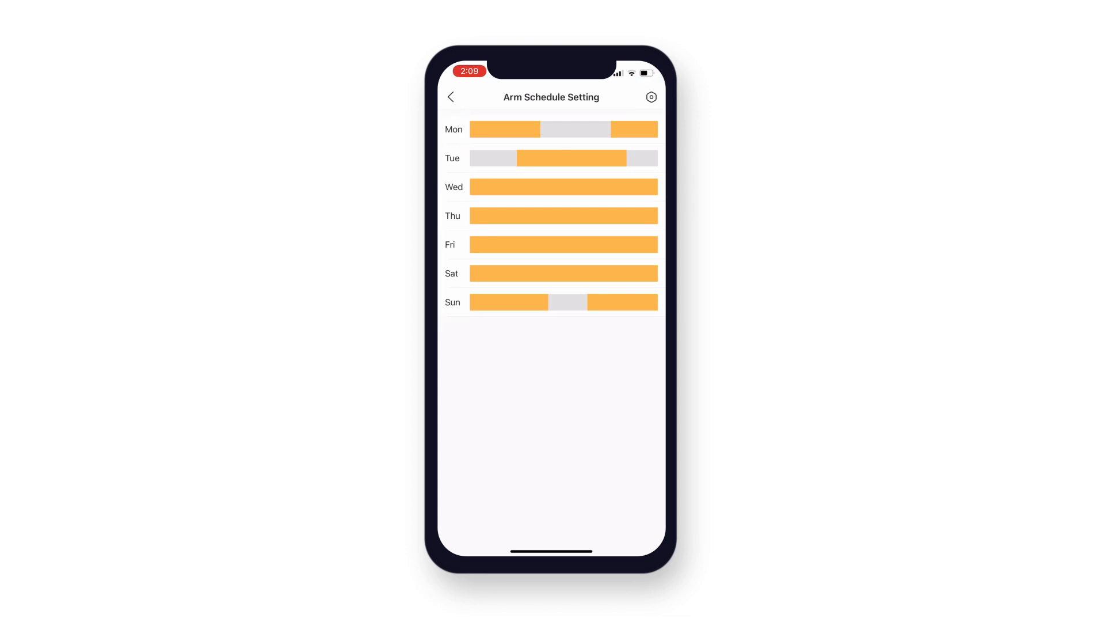
Step: Add a 05:00–11:00 armed period to Tuesday alongside 13:00–20:00 and save it
left_click(504, 129)
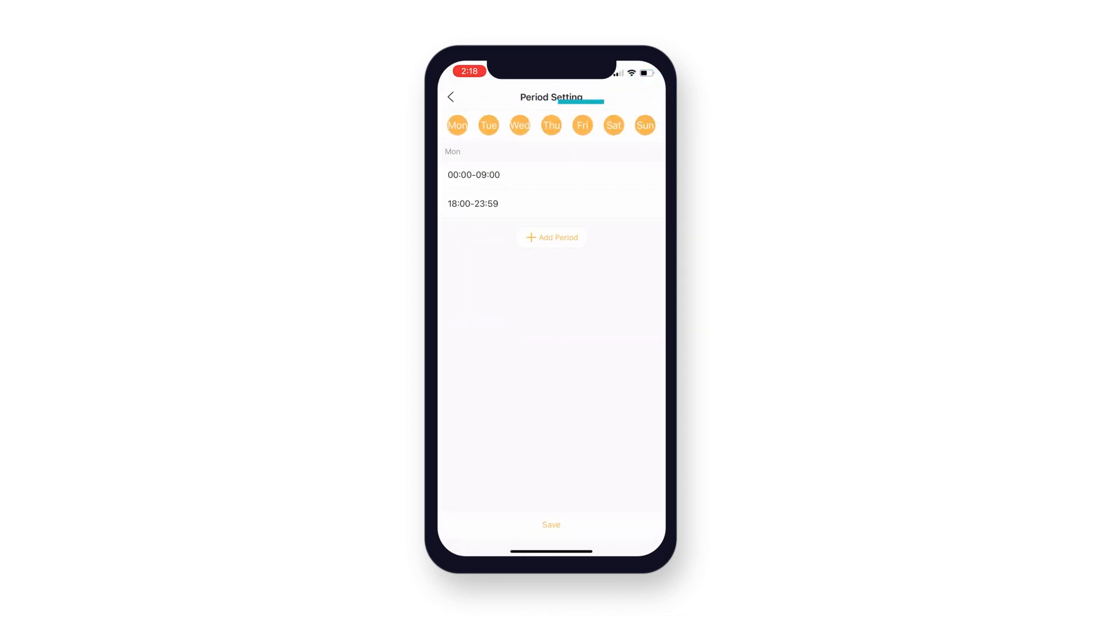
left_click(488, 124)
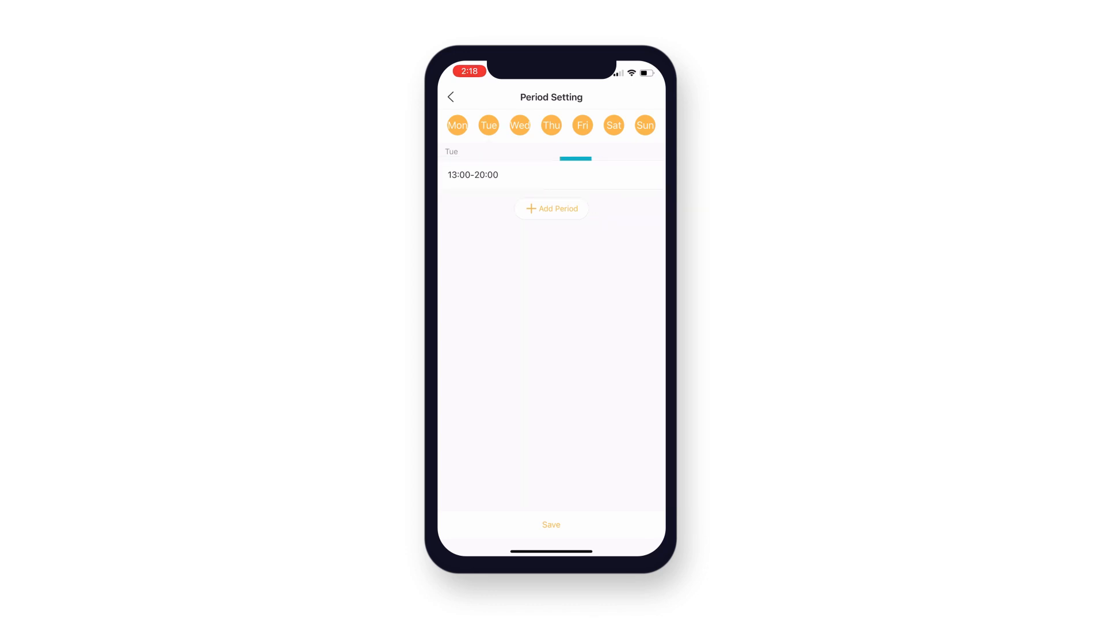
left_click(552, 208)
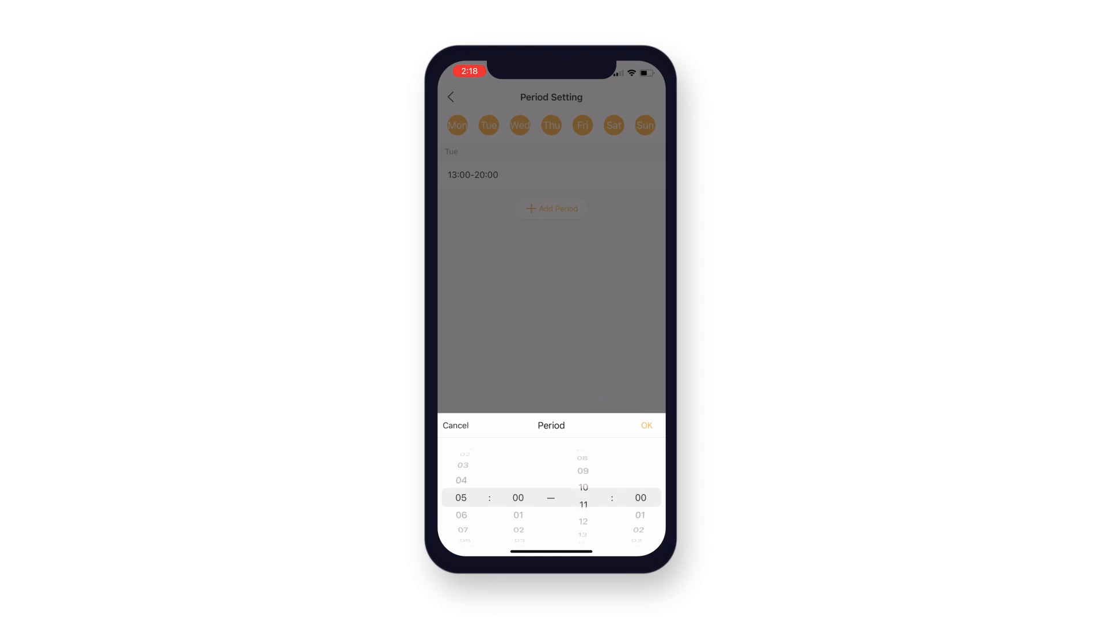
left_click(644, 425)
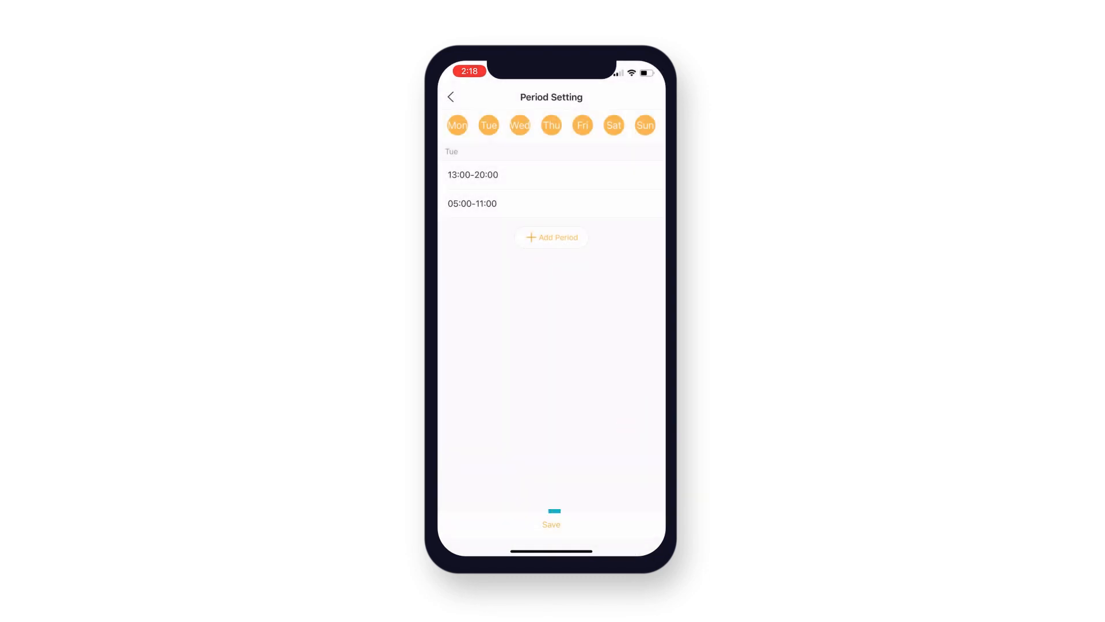
left_click(551, 525)
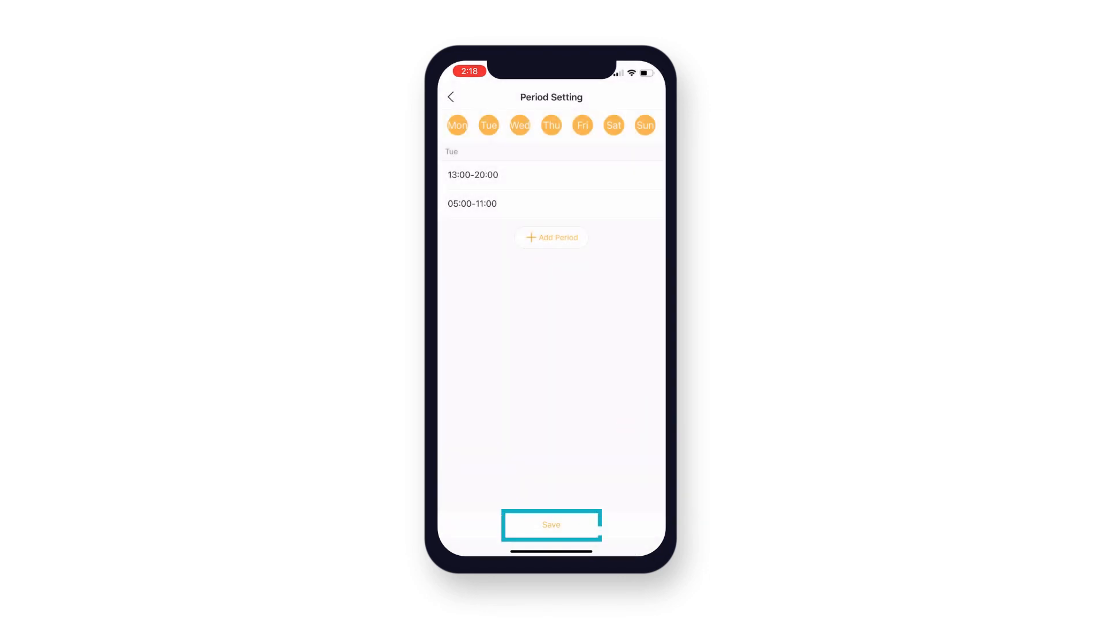
left_click(552, 525)
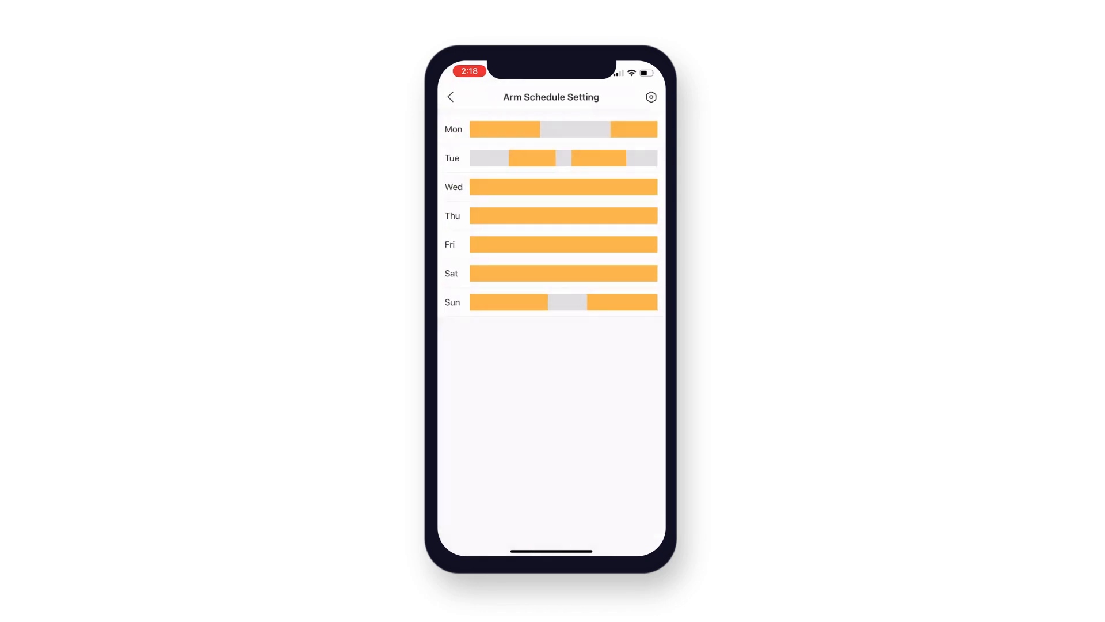
Step: Set Detection Sensitivity to level 2 (after trying 1 and 5) and confirm it
left_click(450, 97)
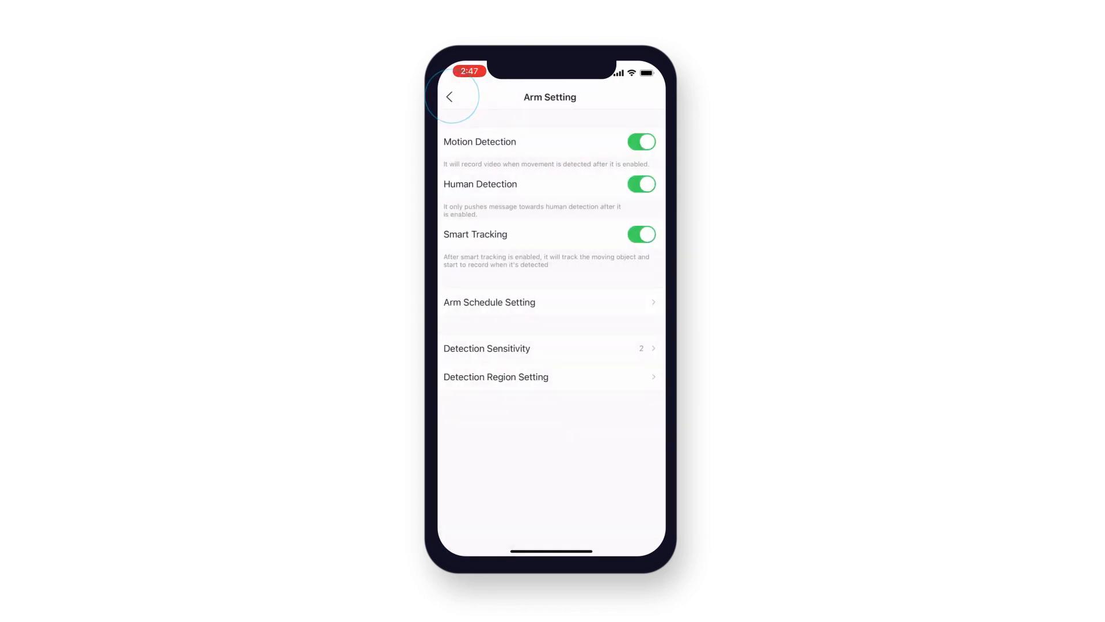
left_click(551, 347)
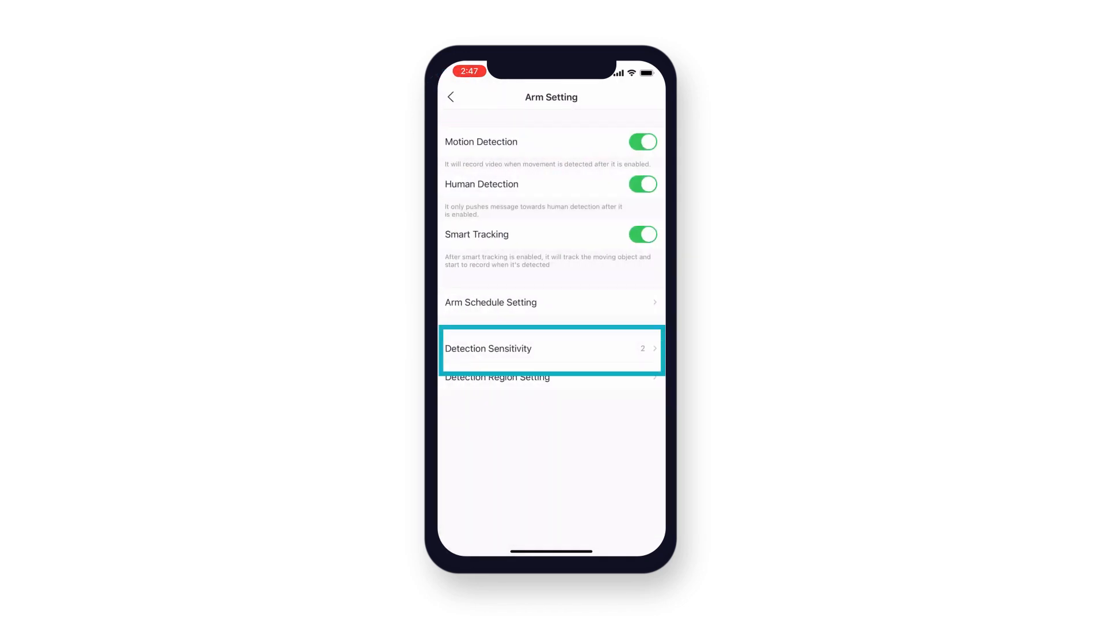
left_click(552, 347)
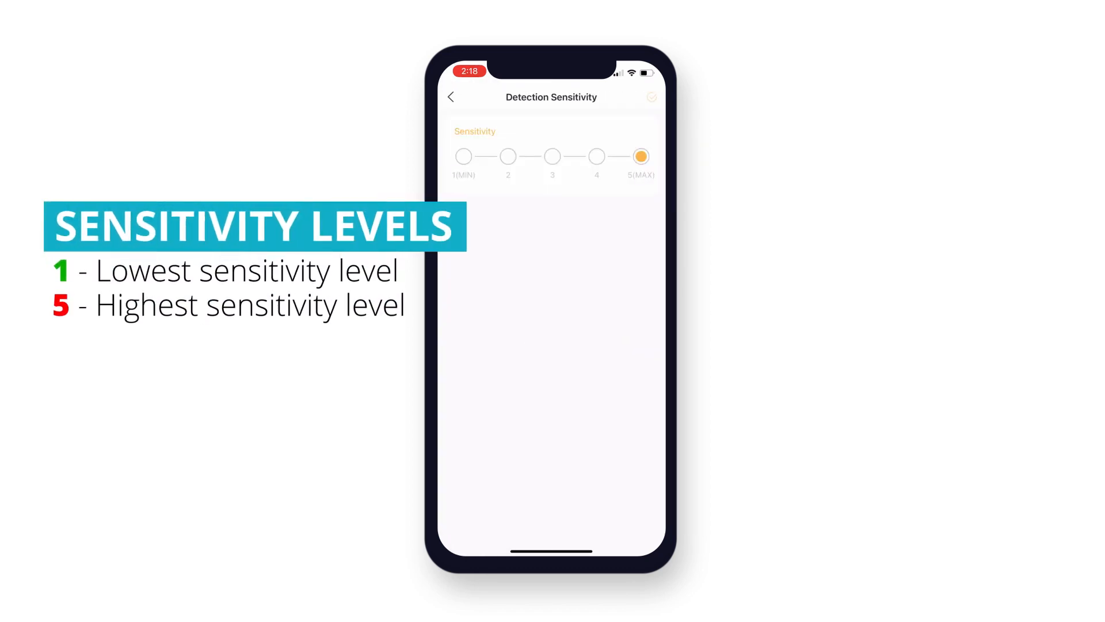
left_click(463, 156)
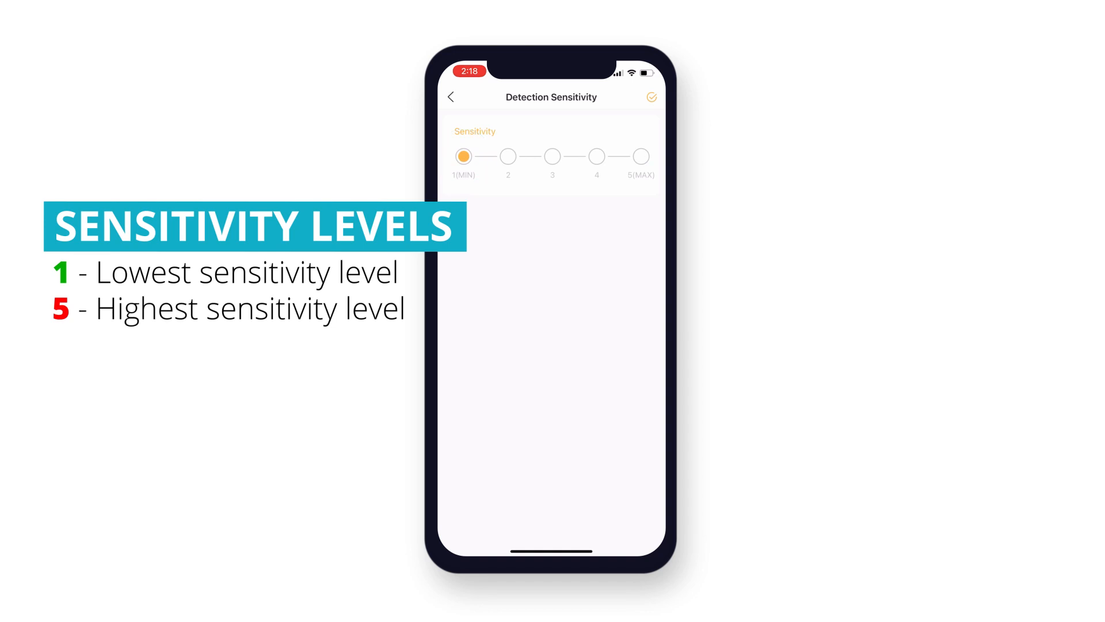
left_click(642, 155)
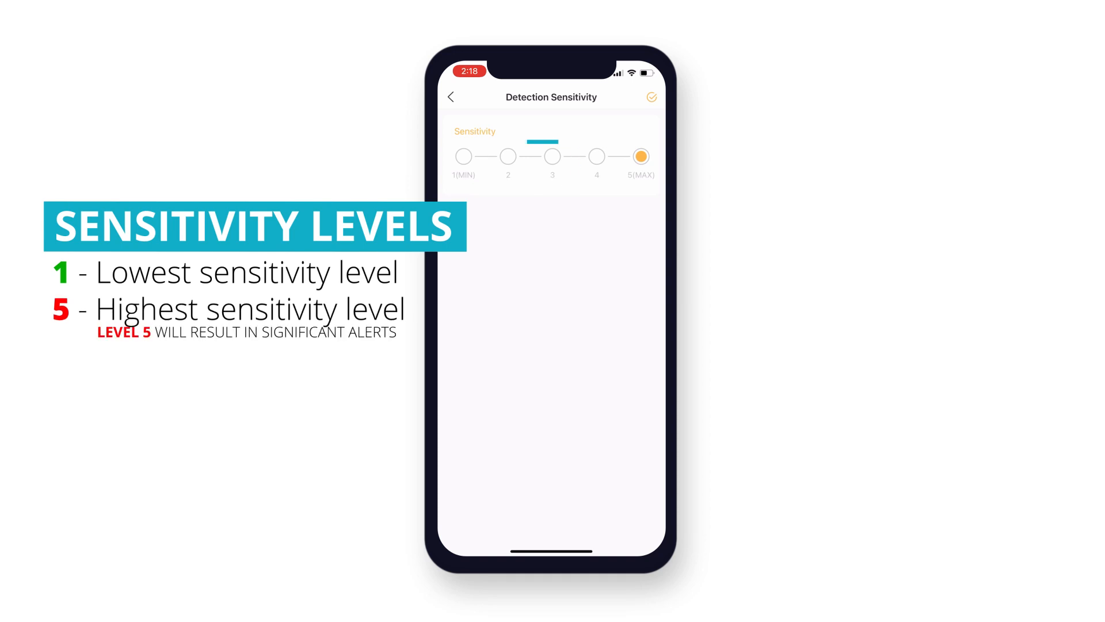
left_click(508, 155)
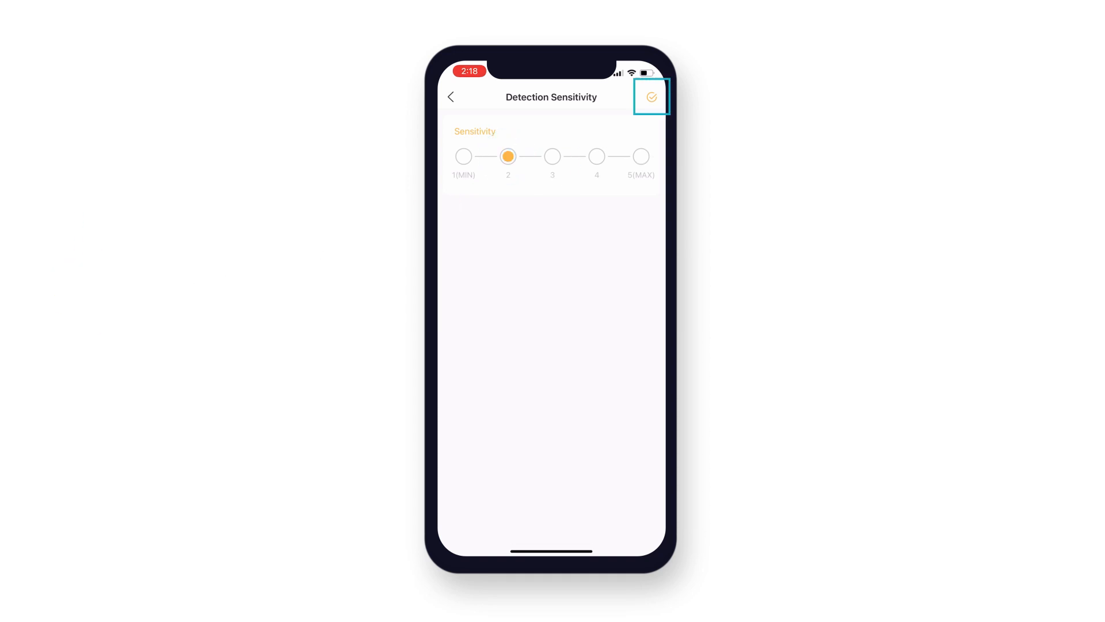
left_click(650, 97)
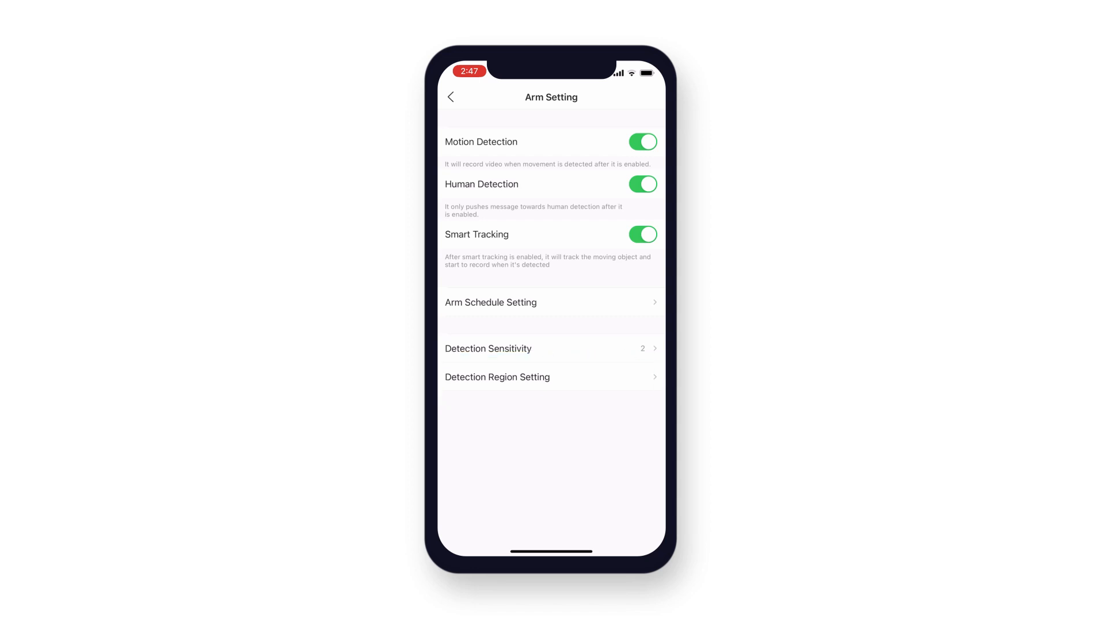
Step: Clear the drawn detection region and invert it to cover the house front instead of the roof
left_click(497, 376)
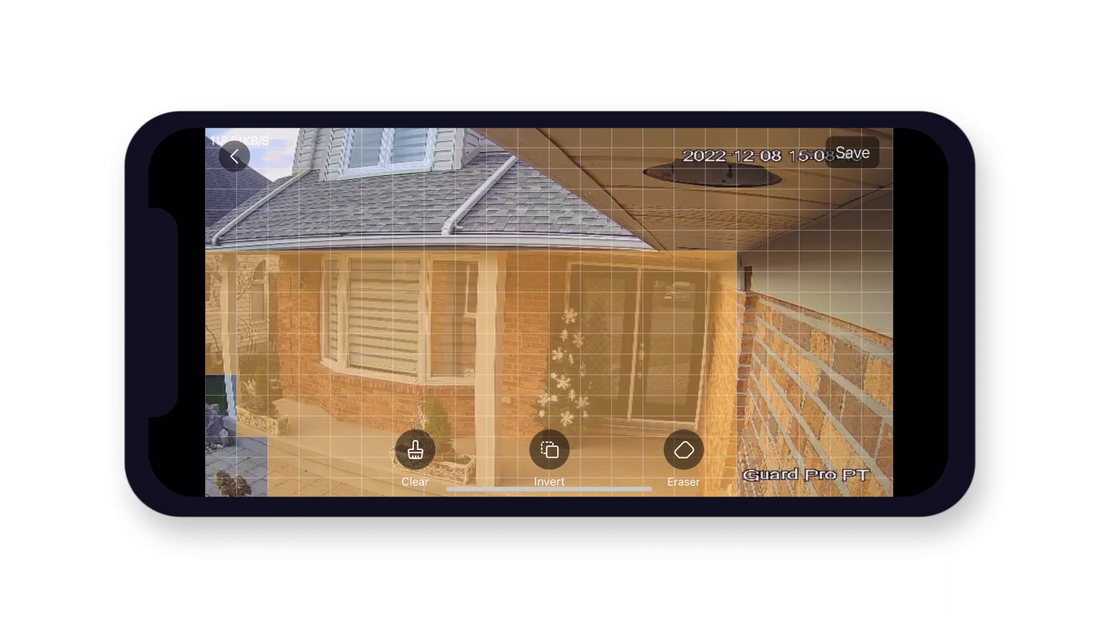
left_click(415, 455)
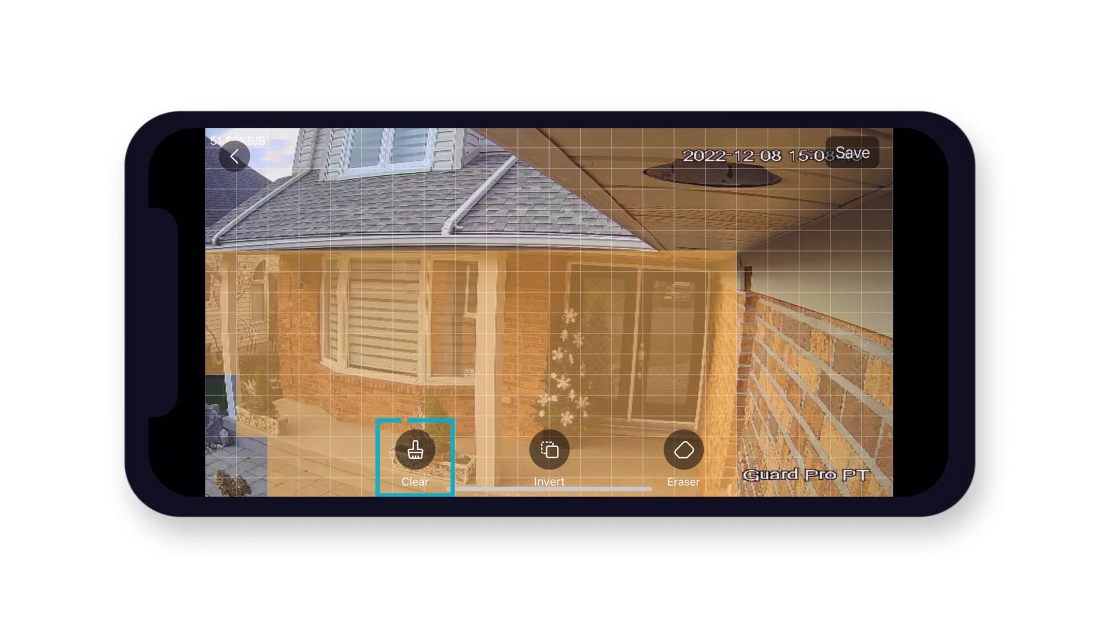
left_click(414, 455)
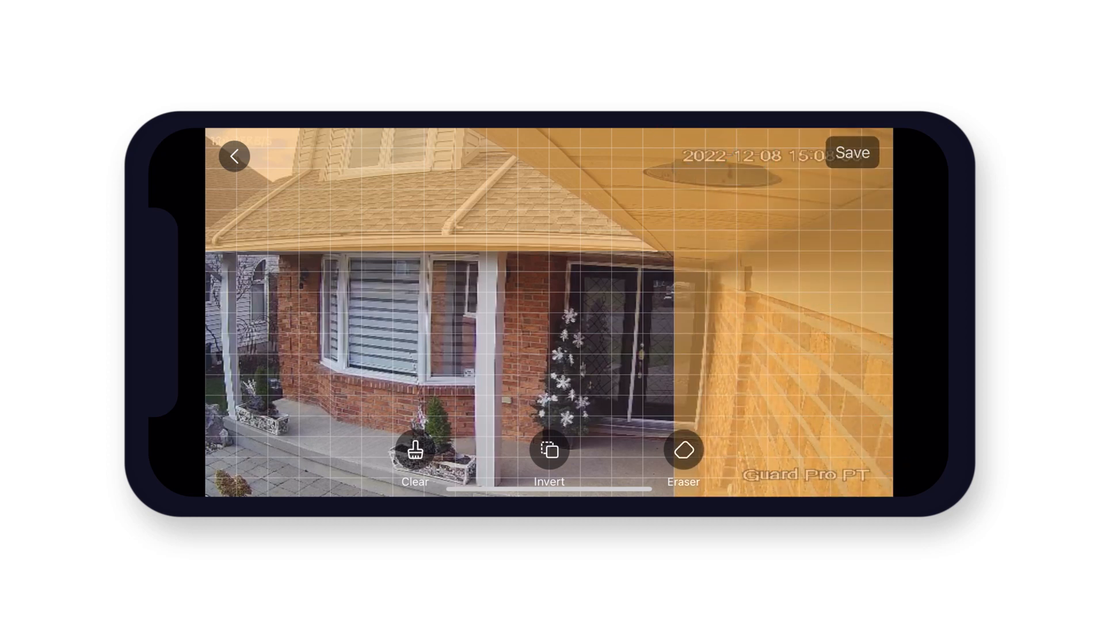
left_click(548, 450)
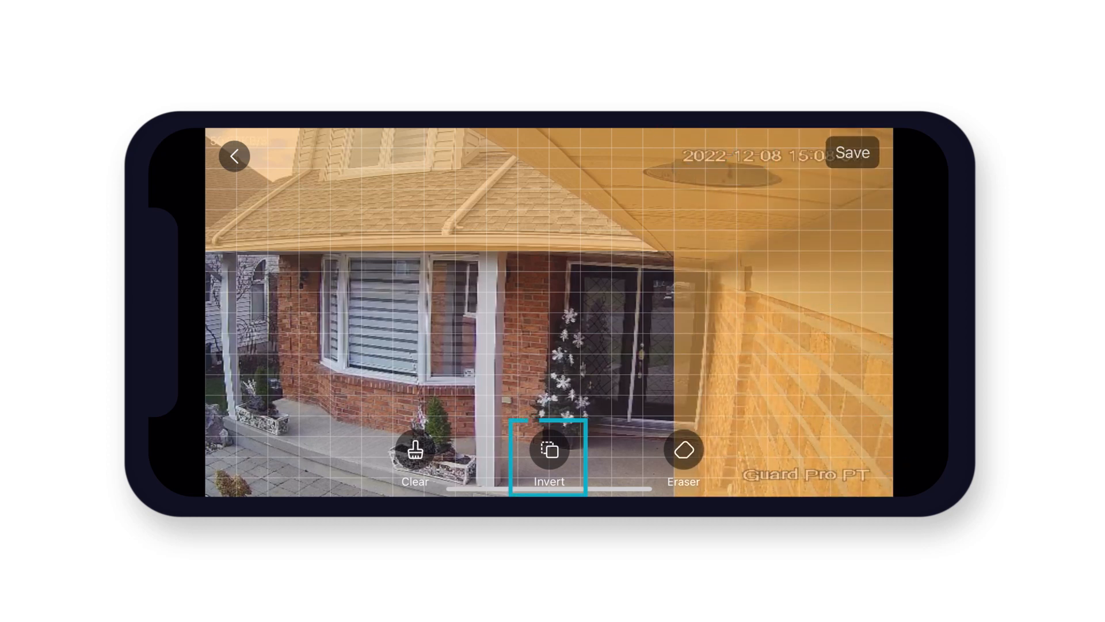
left_click(548, 449)
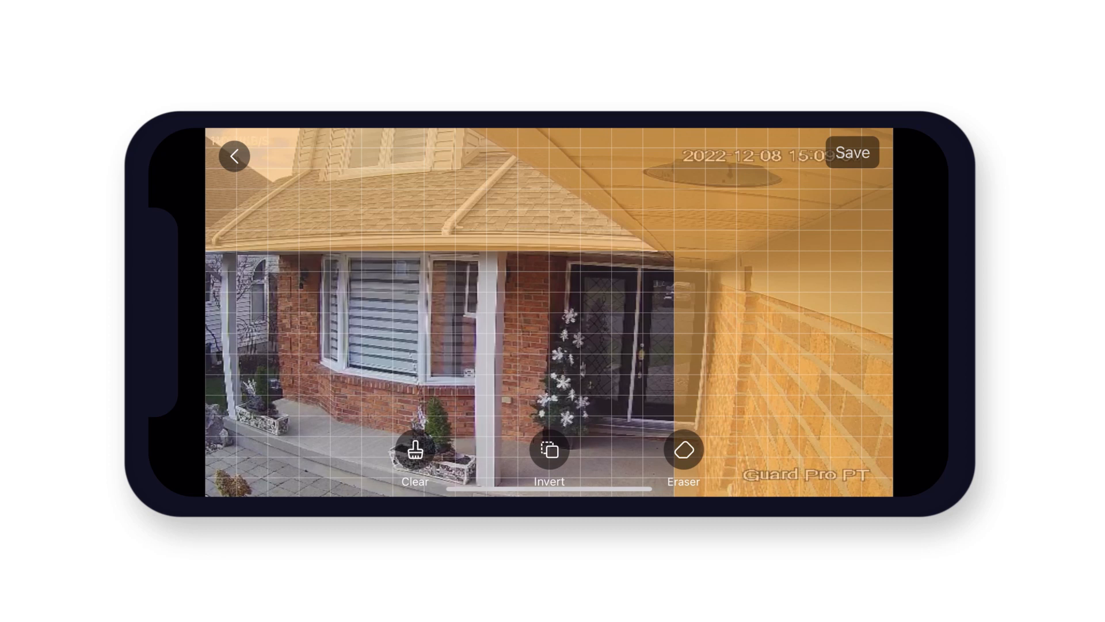
left_click(682, 449)
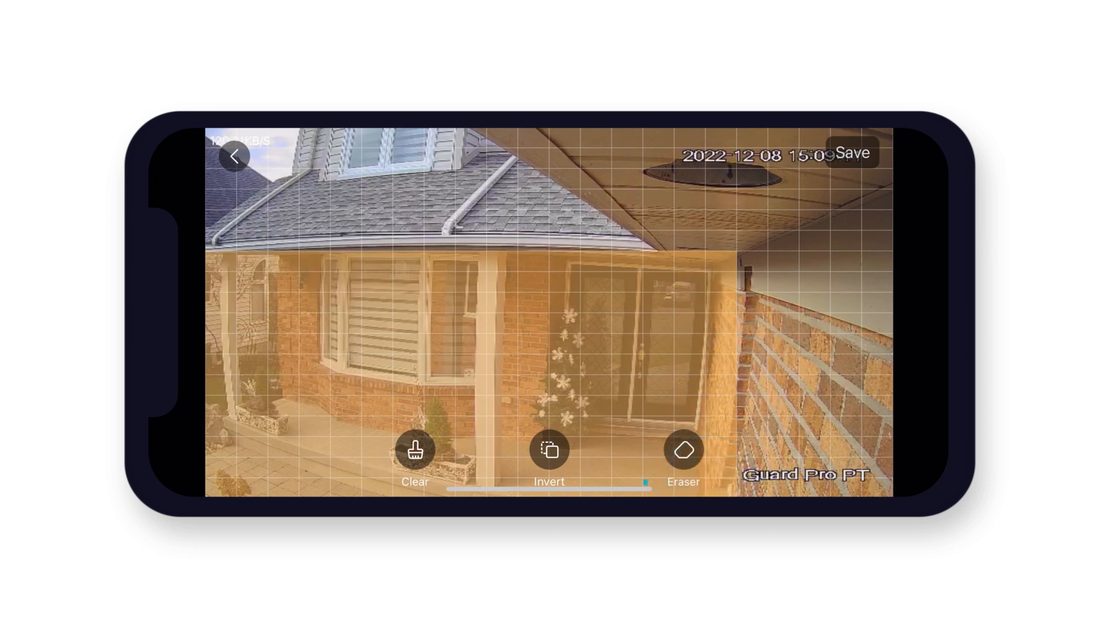
Step: Erase the lower-left walkway from the region and save the finished detection region
left_click(683, 449)
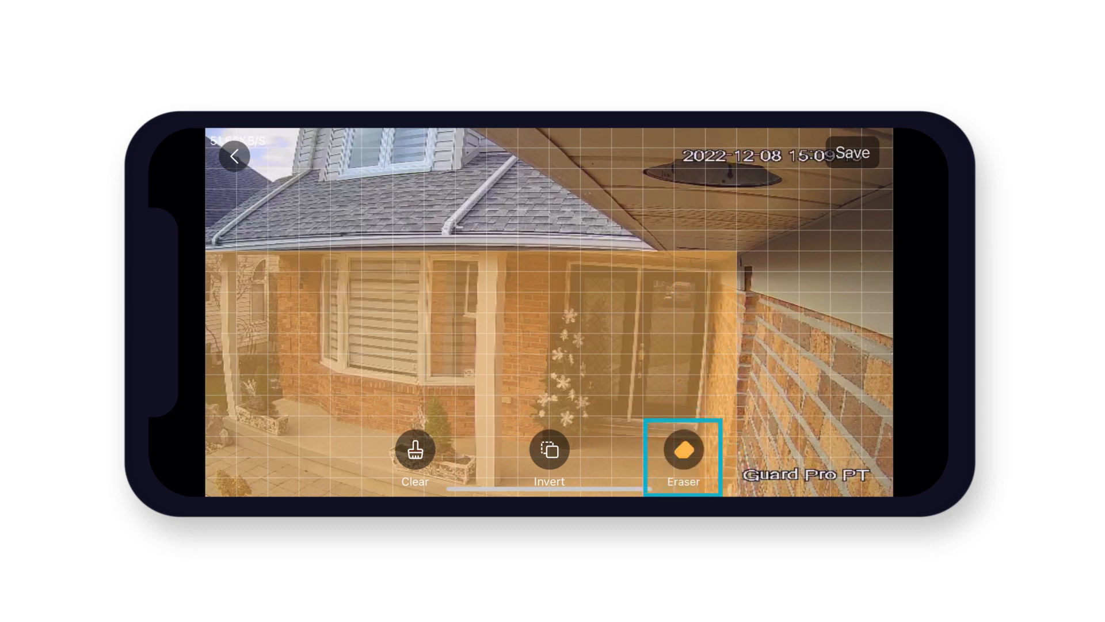
left_click(682, 449)
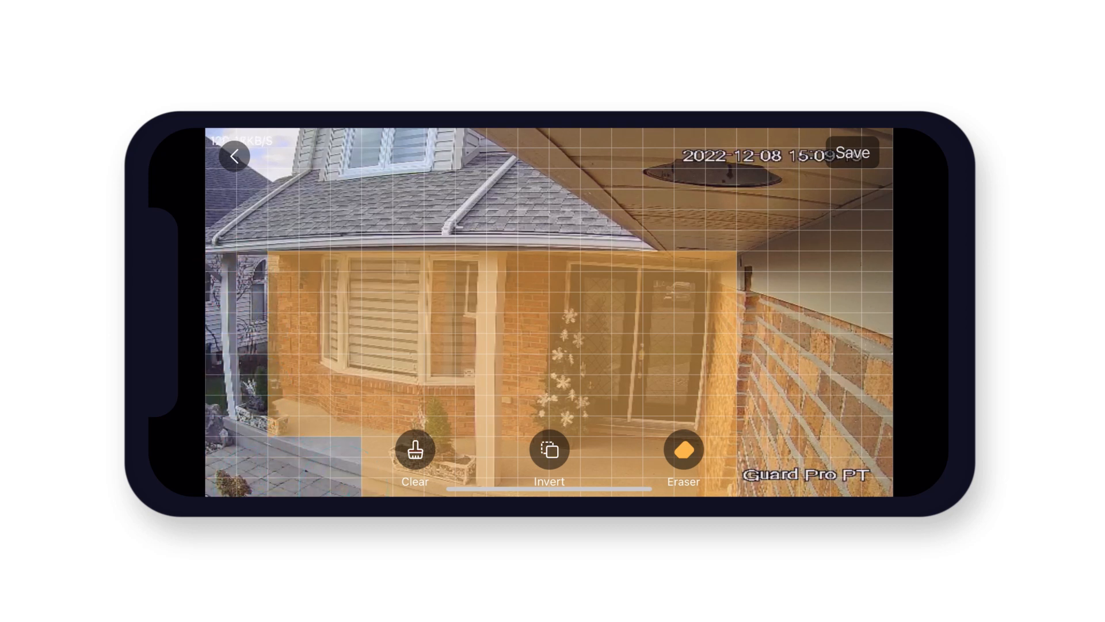
left_click(852, 153)
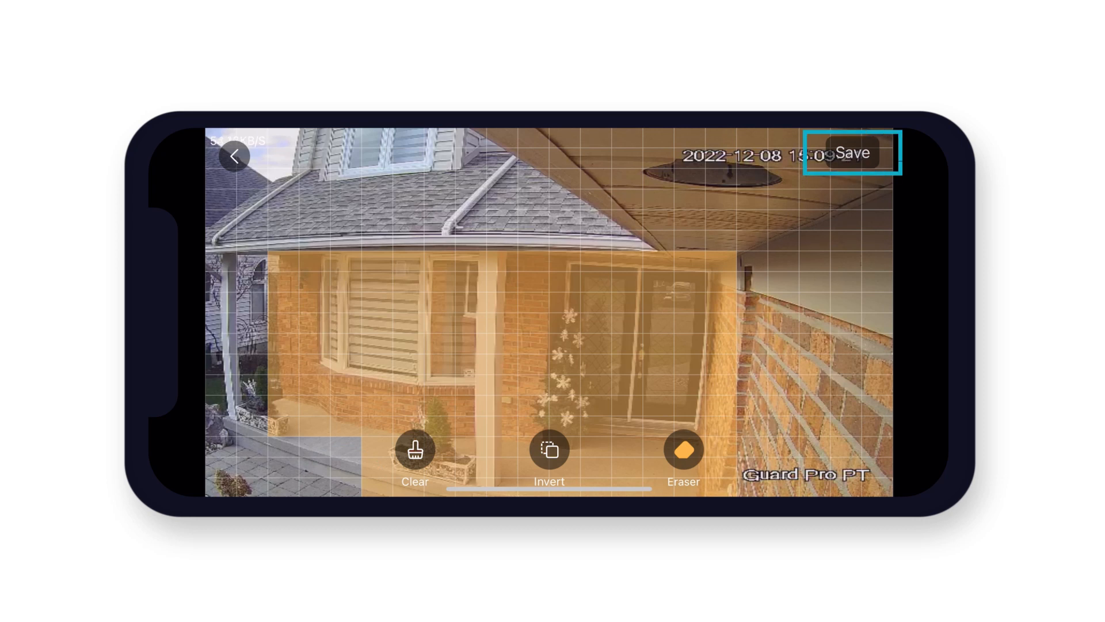
left_click(852, 152)
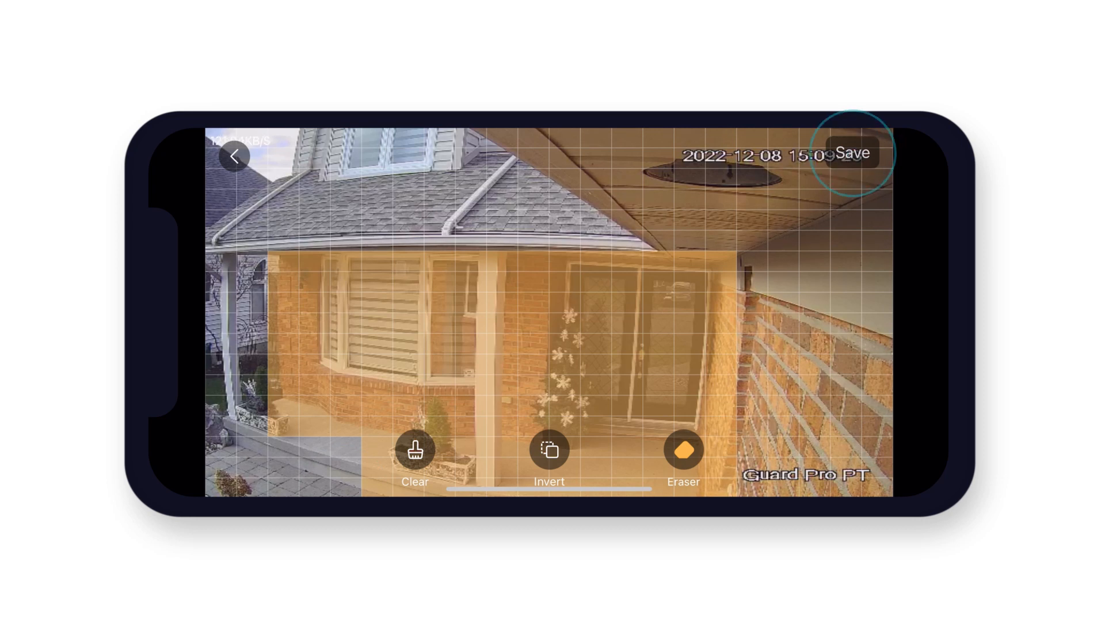
left_click(853, 152)
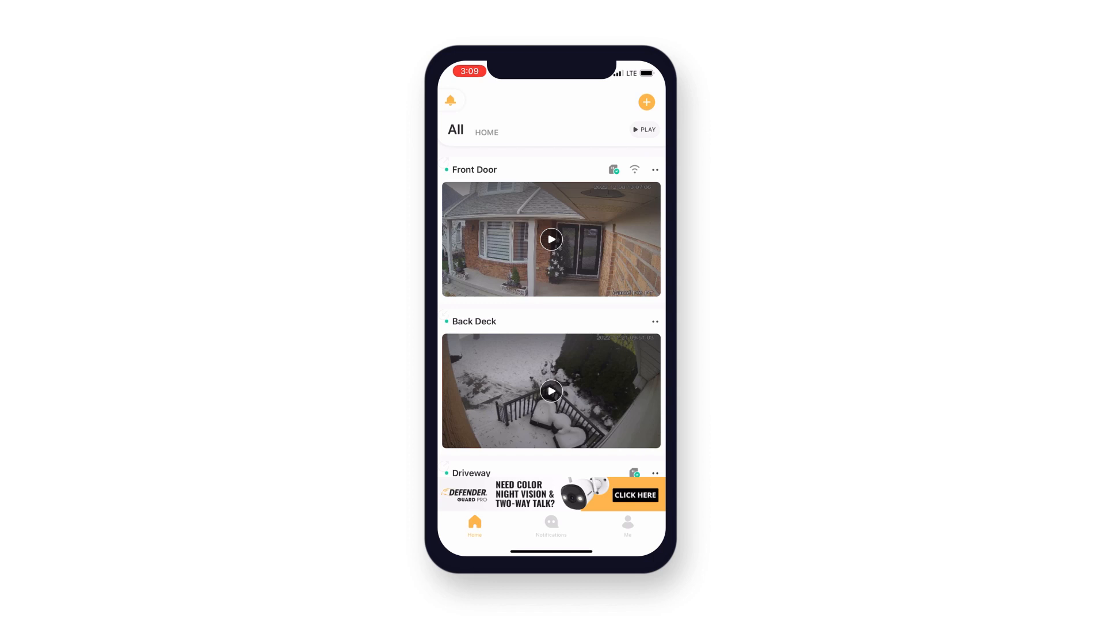
Step: Reach the Front Door camera's Notifications page via Message Settings
left_click(654, 169)
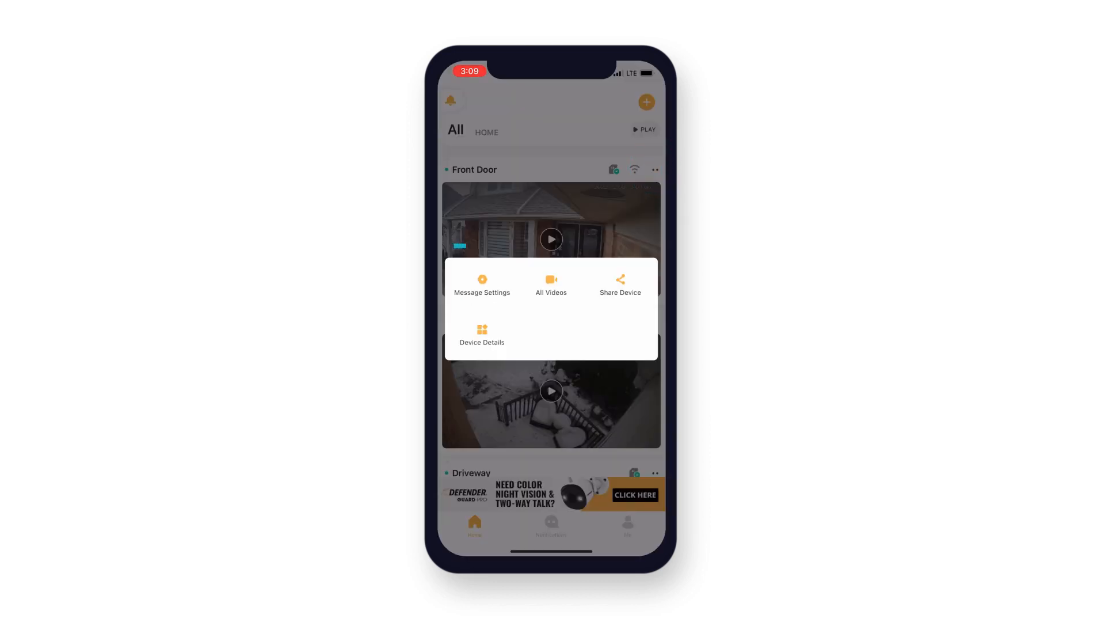
left_click(482, 285)
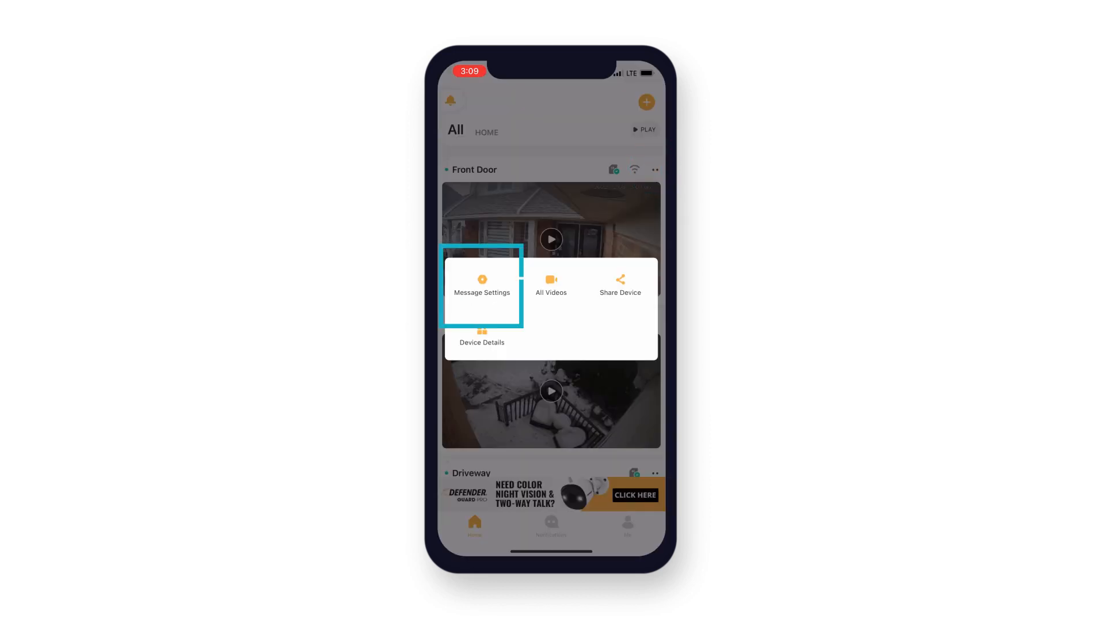
left_click(481, 284)
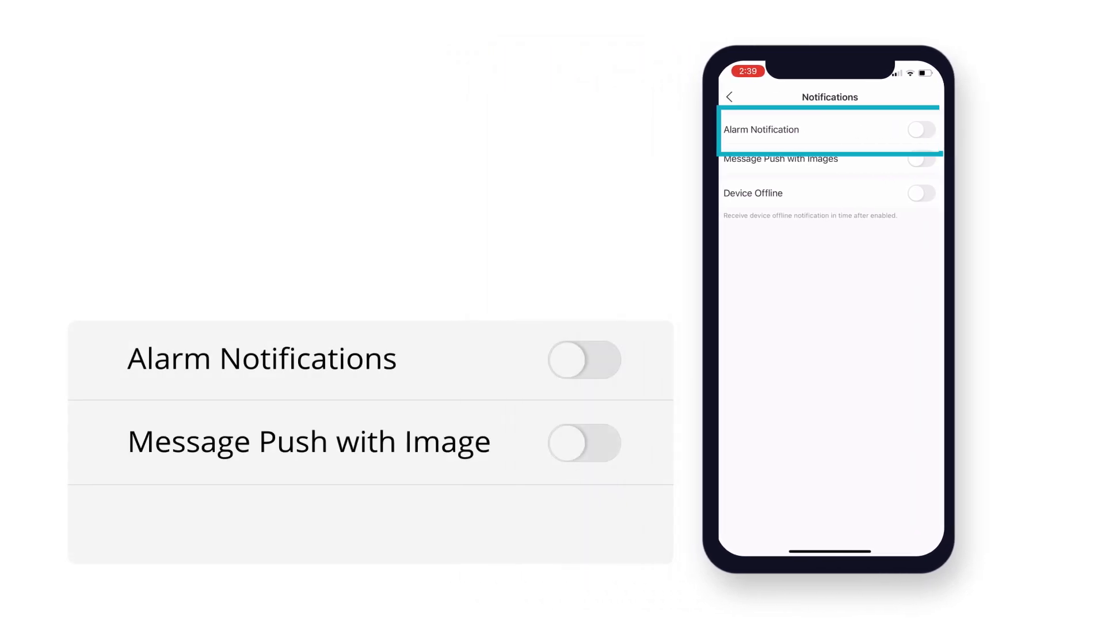
Step: Switch Alarm Notification on, leaving the other notification toggles off
left_click(583, 361)
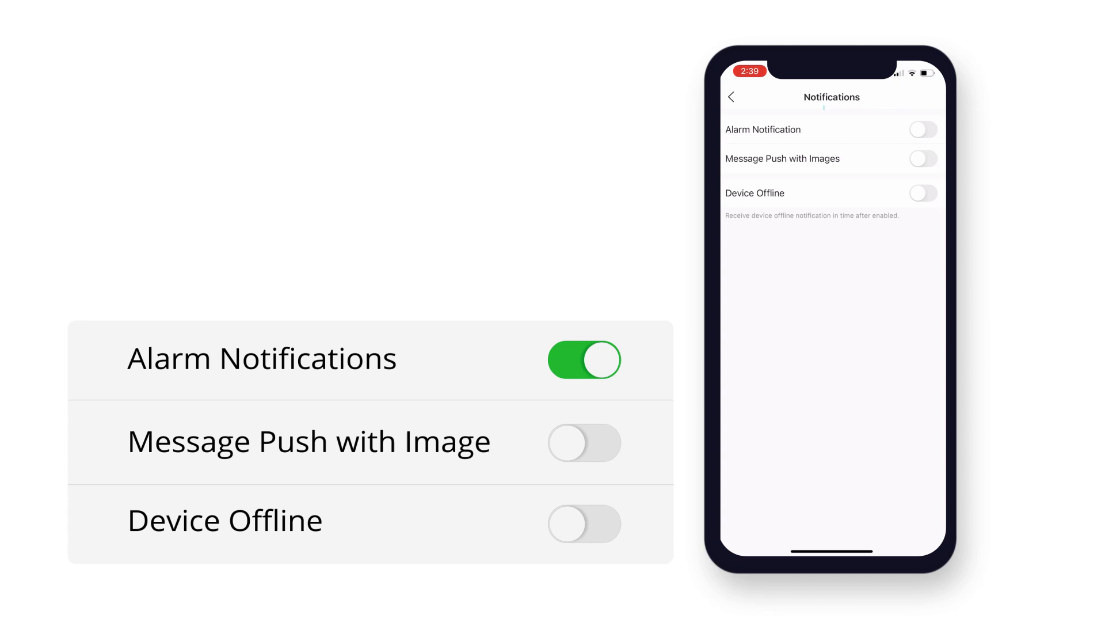
left_click(922, 128)
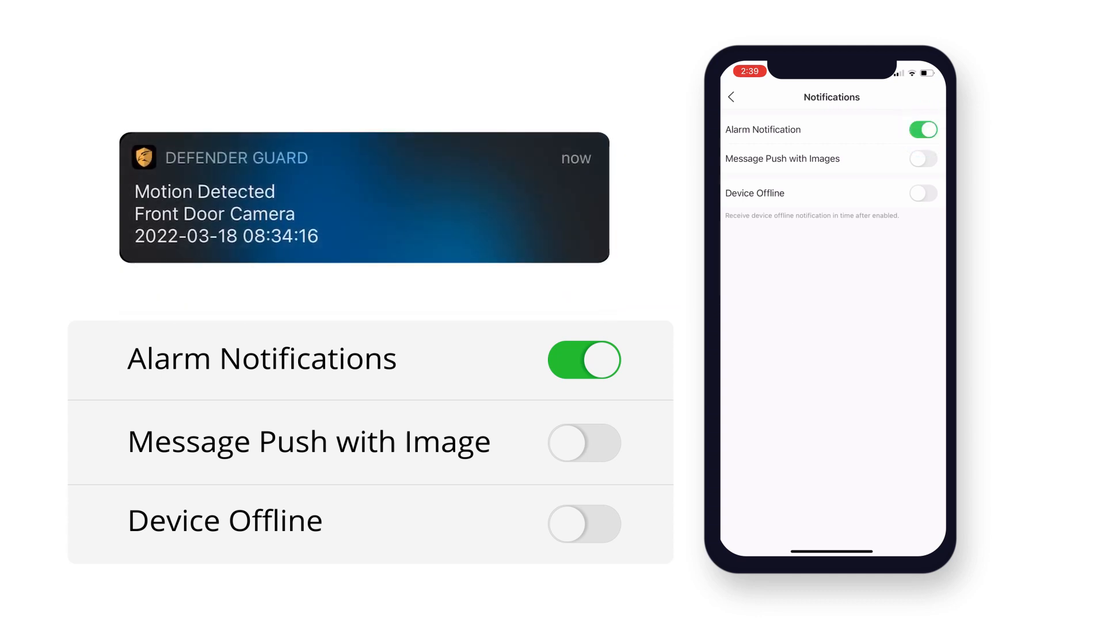
left_click(583, 360)
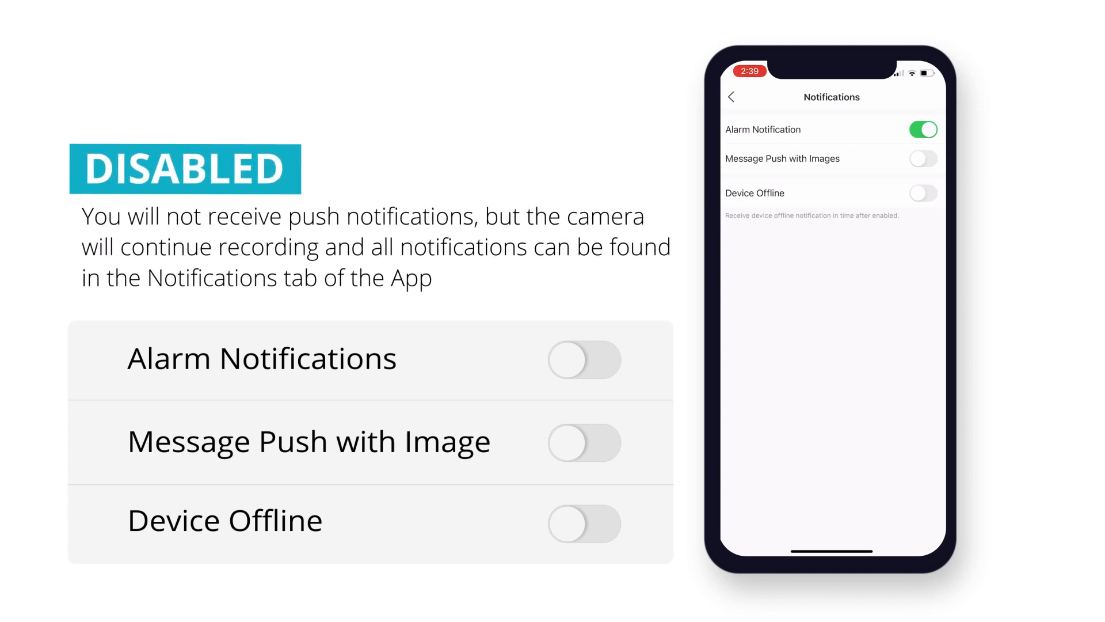
Step: Enable Message Push with Images so alerts carry a snapshot, leaving Device Offline off
left_click(583, 360)
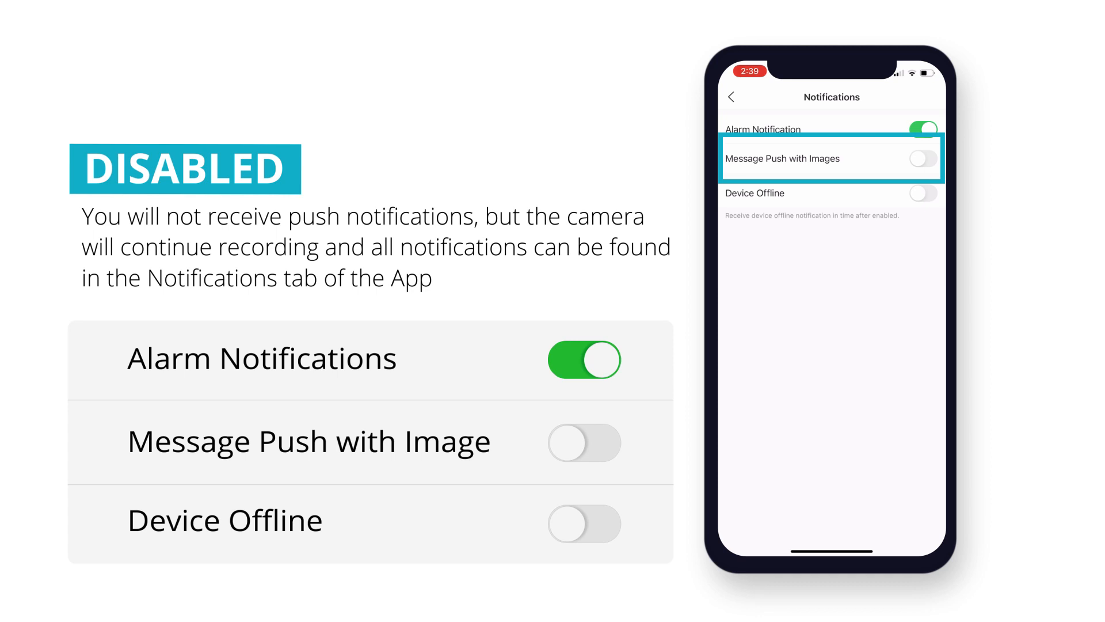
left_click(584, 442)
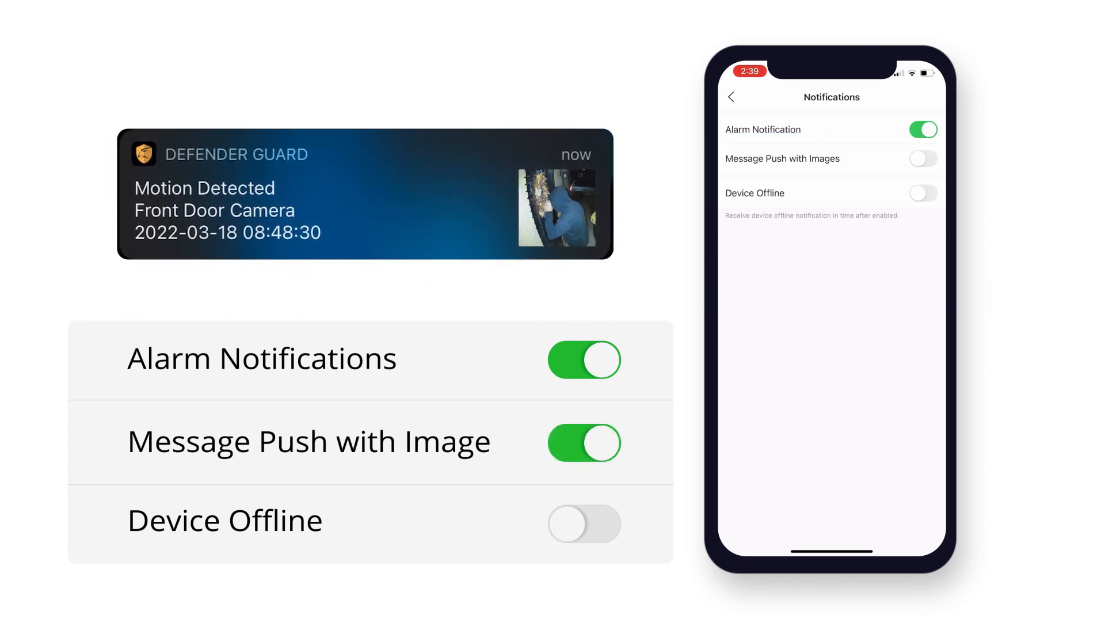
left_click(922, 158)
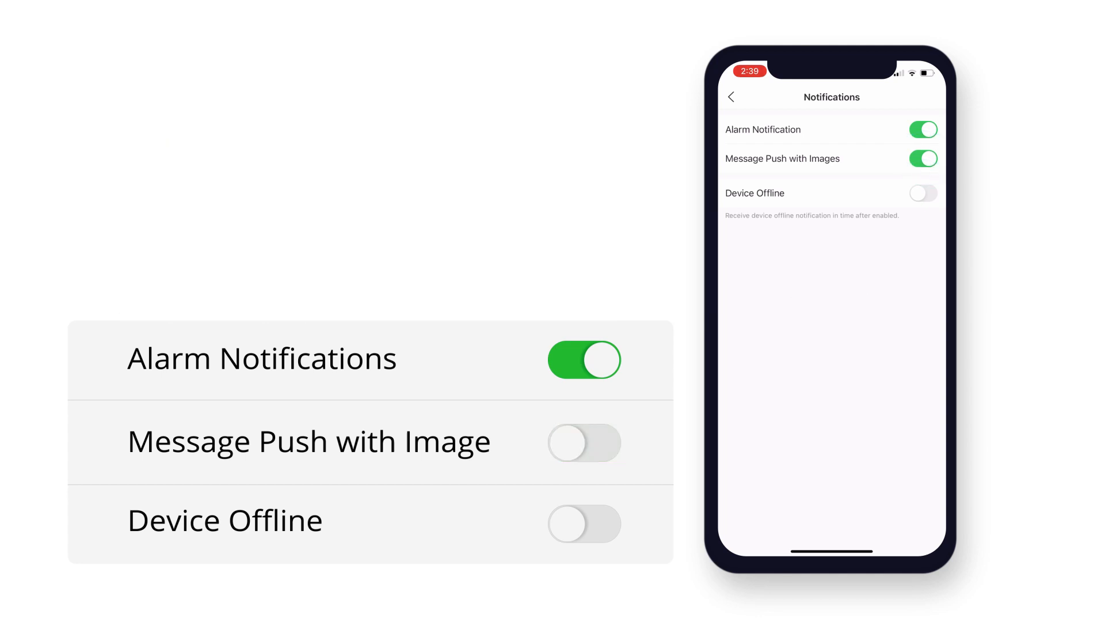
left_click(582, 442)
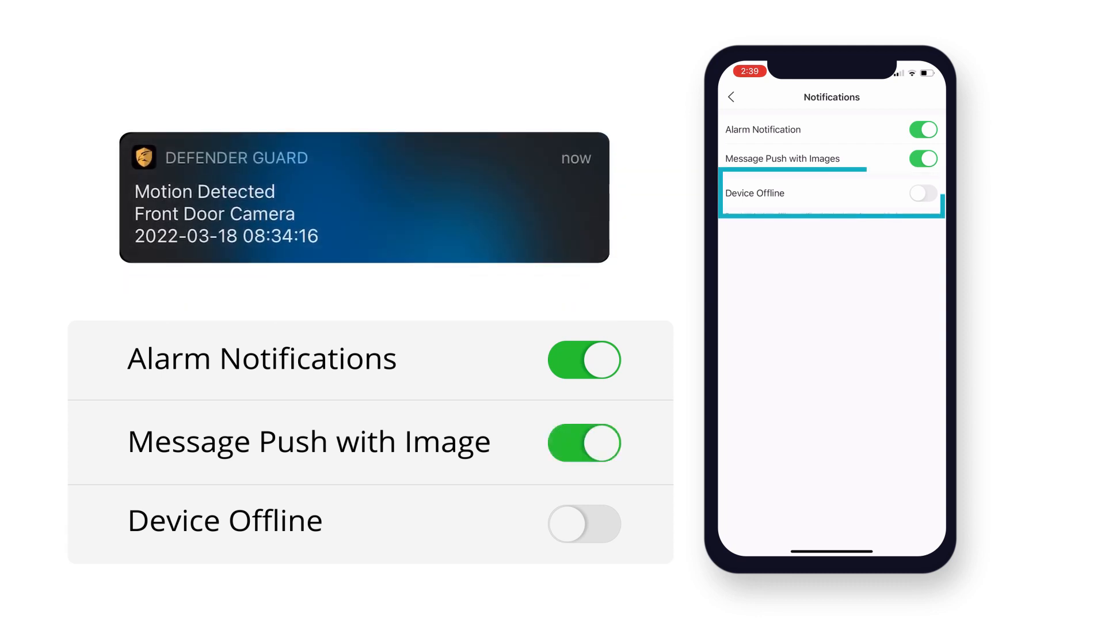
Step: Enable Device Offline notifications, completing all three options, and return to the home camera list
left_click(583, 524)
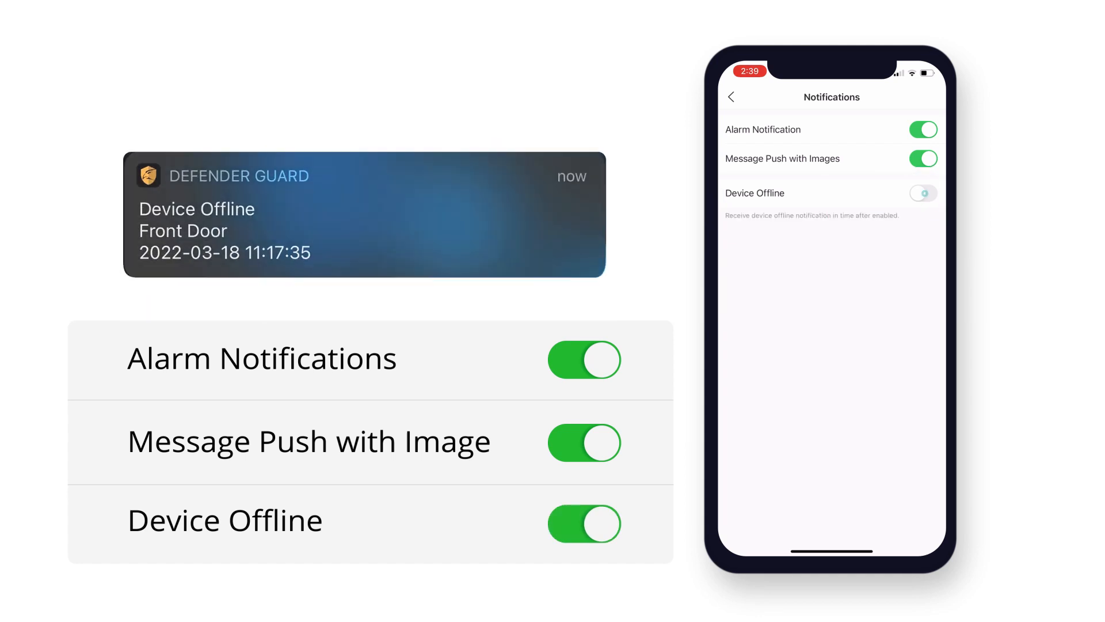
left_click(922, 194)
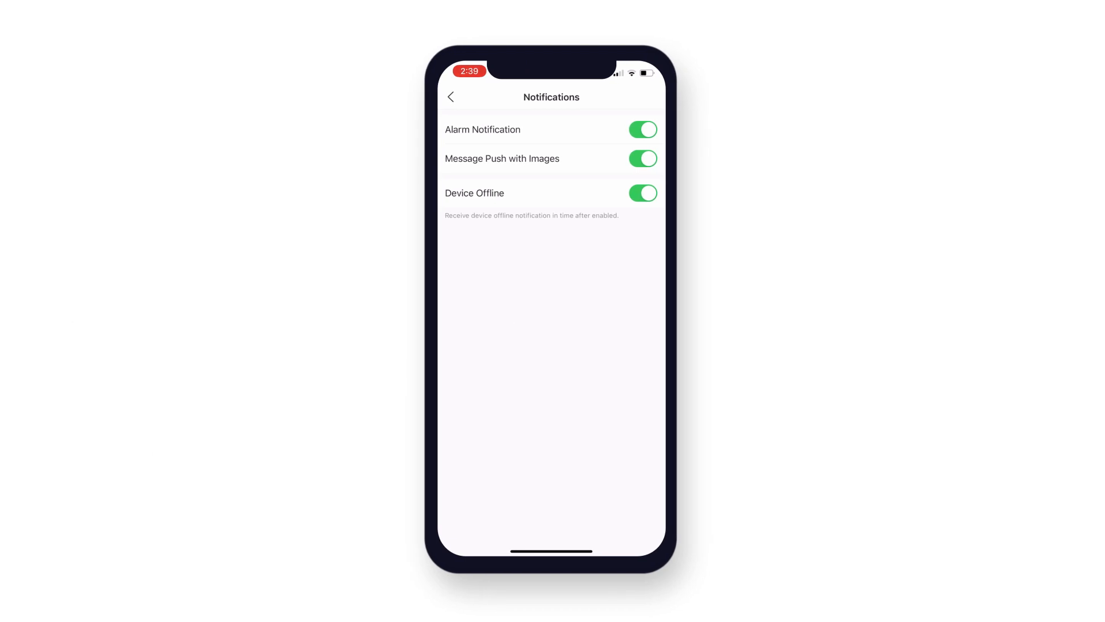
left_click(450, 97)
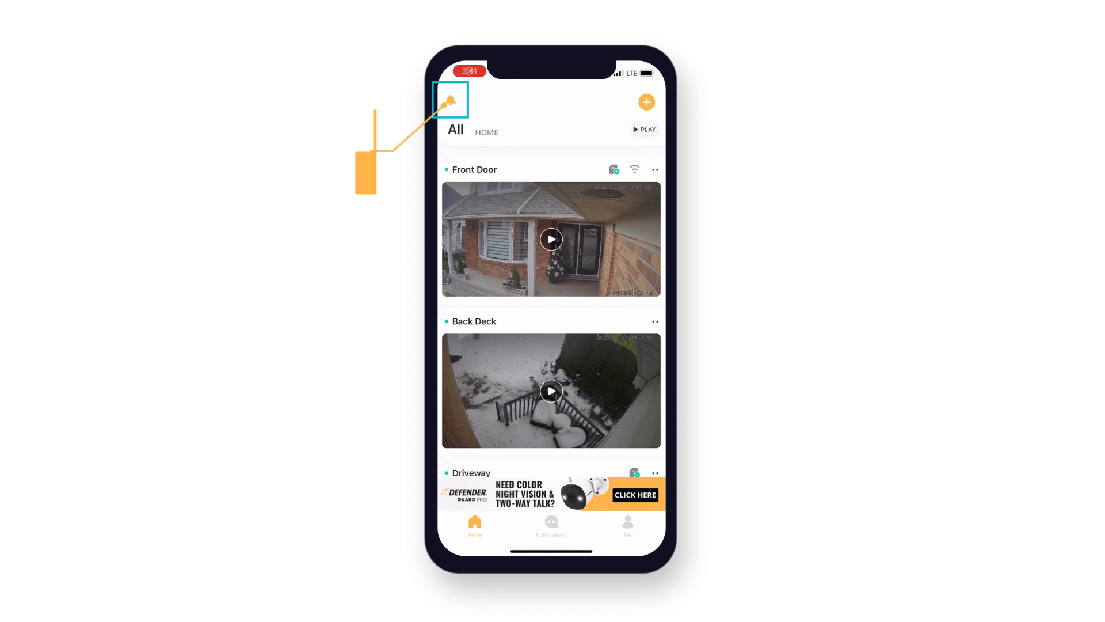
Step: Mute all notifications via the bell icon on the home screen
left_click(451, 99)
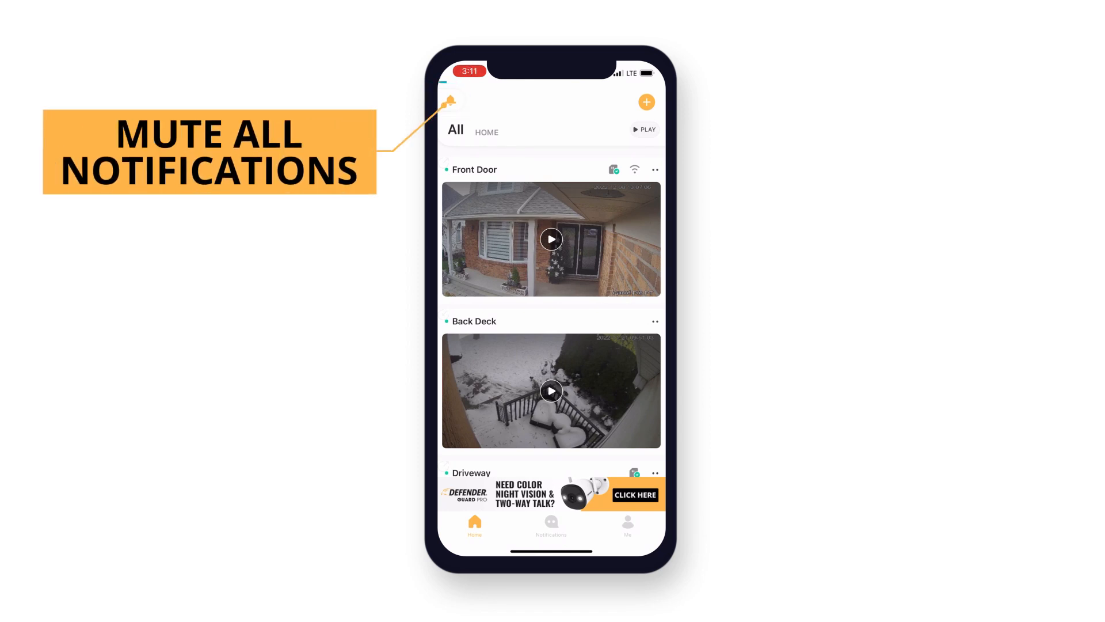
left_click(449, 101)
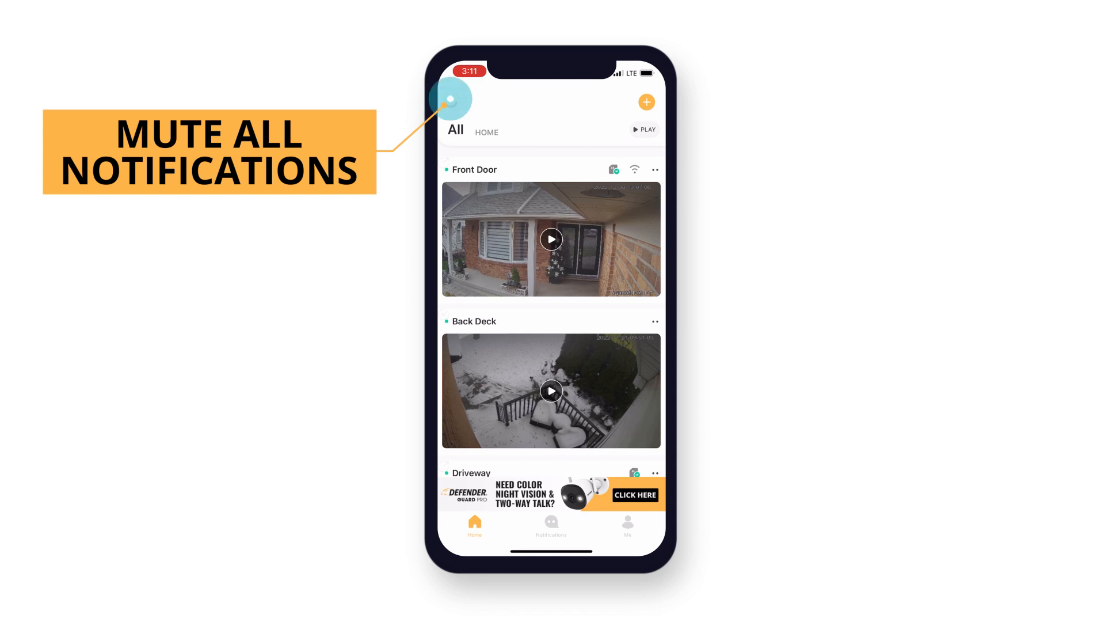
left_click(450, 100)
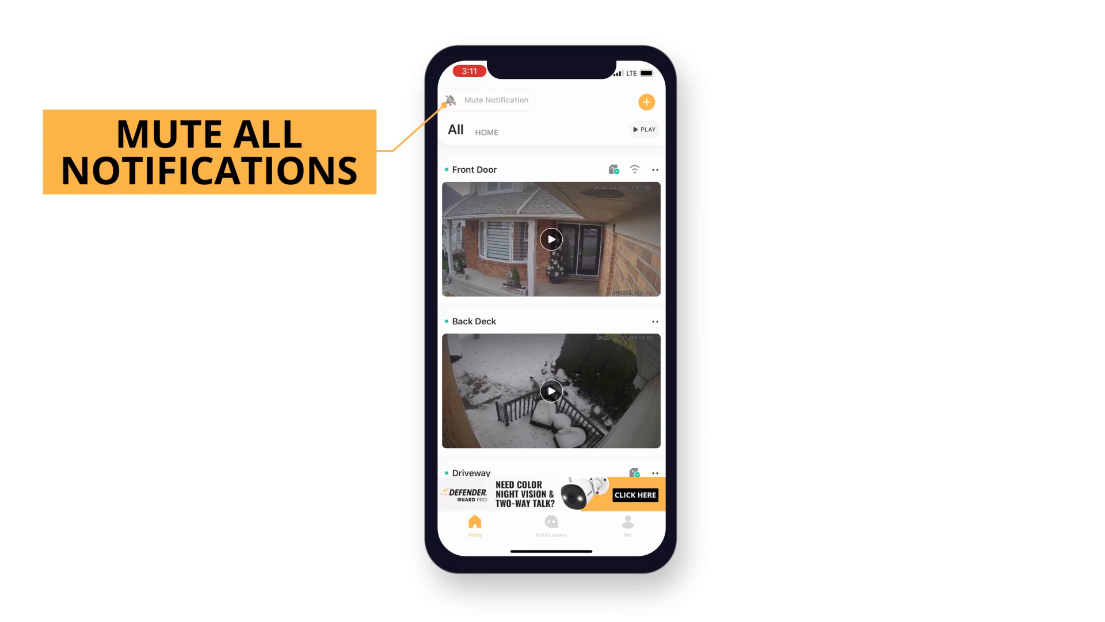
left_click(450, 100)
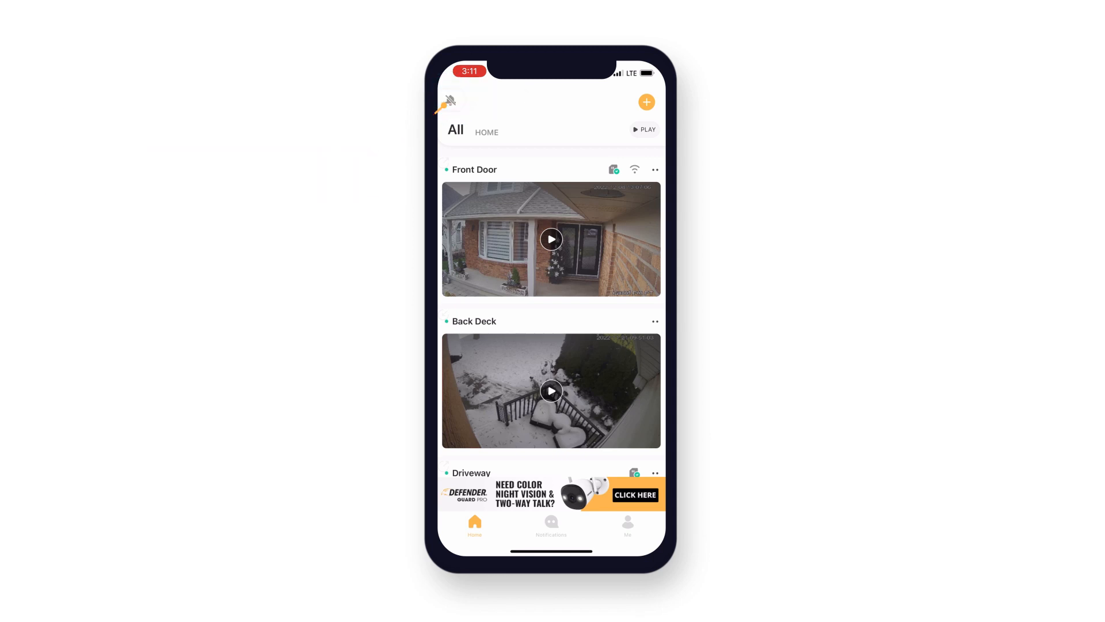